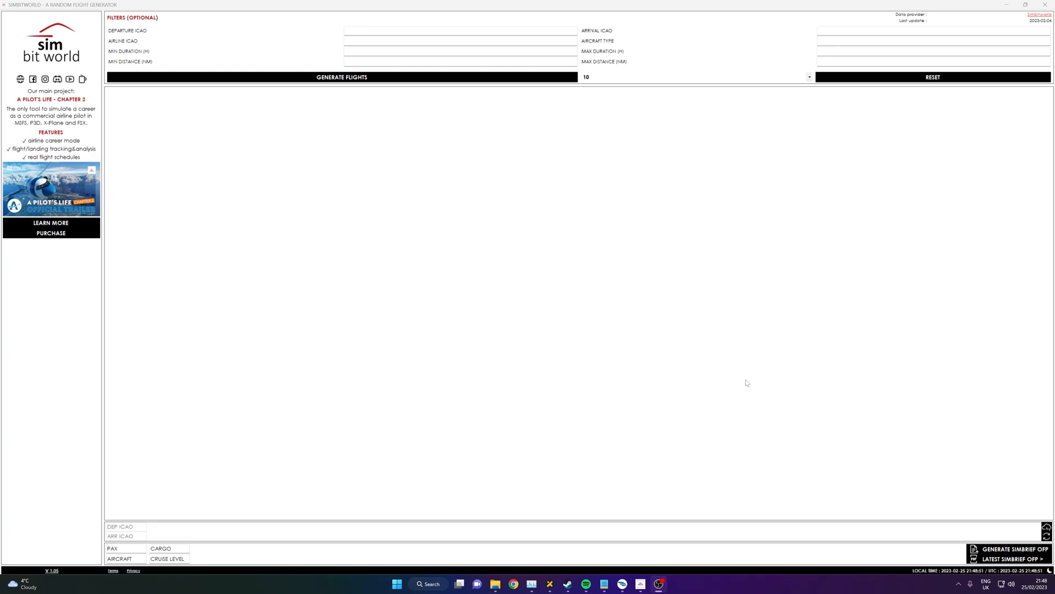
mouse_move(740, 381)
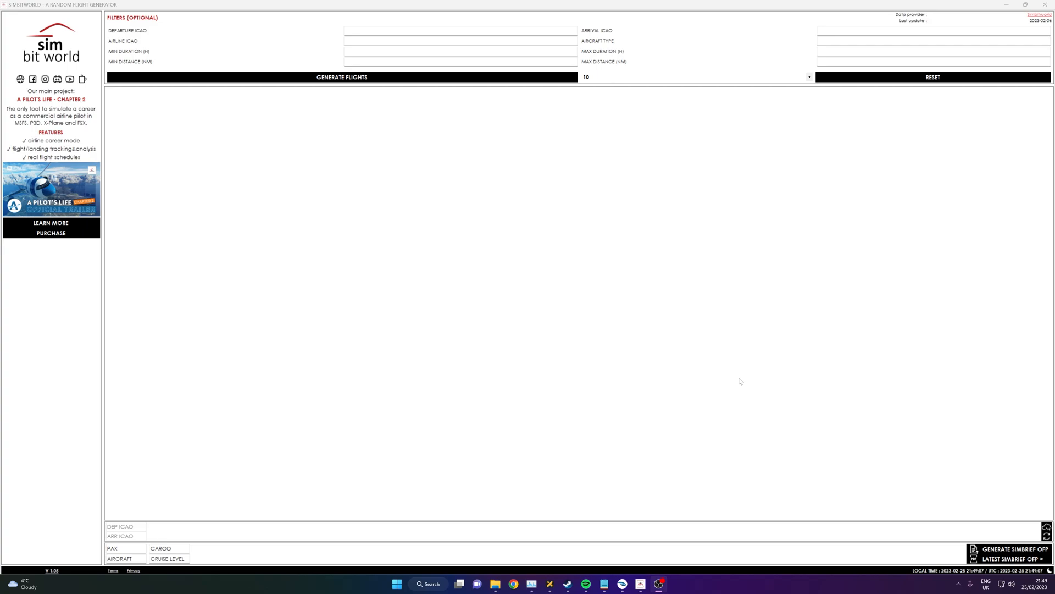
mouse_move(633, 259)
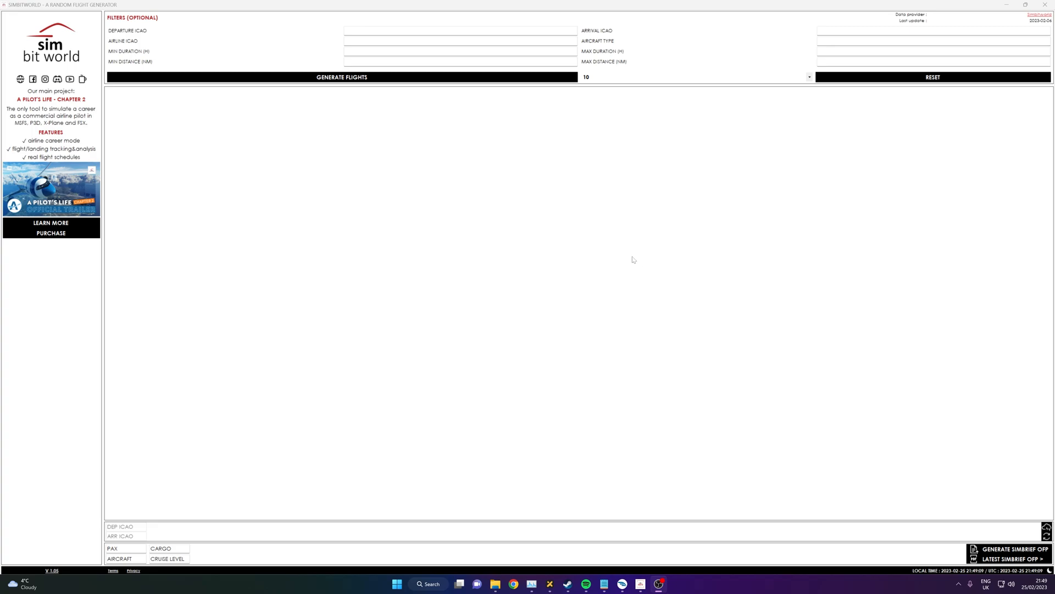
mouse_move(443, 223)
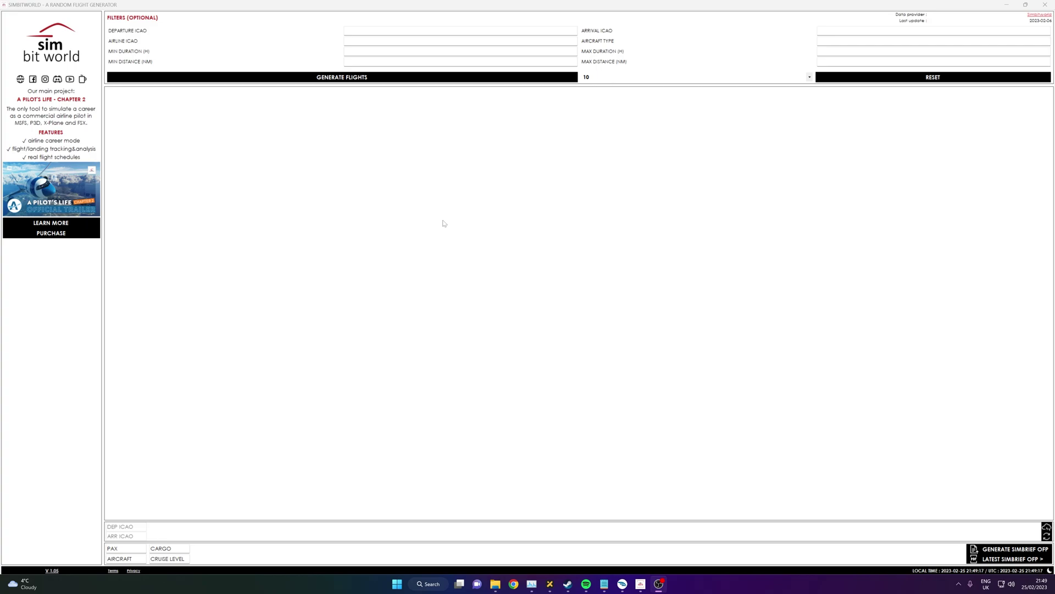
mouse_move(459, 160)
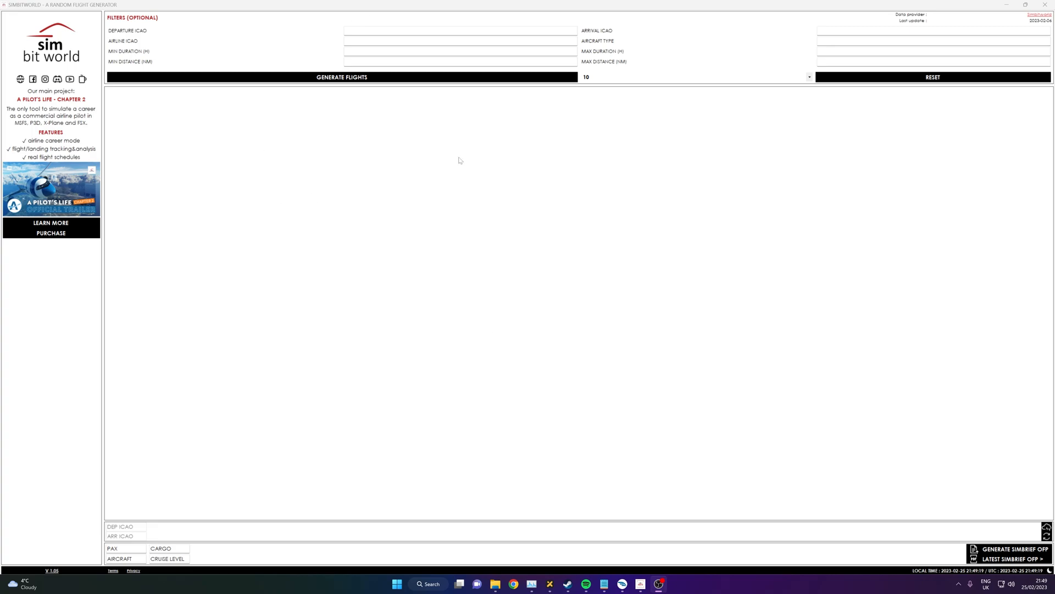
mouse_move(95, 23)
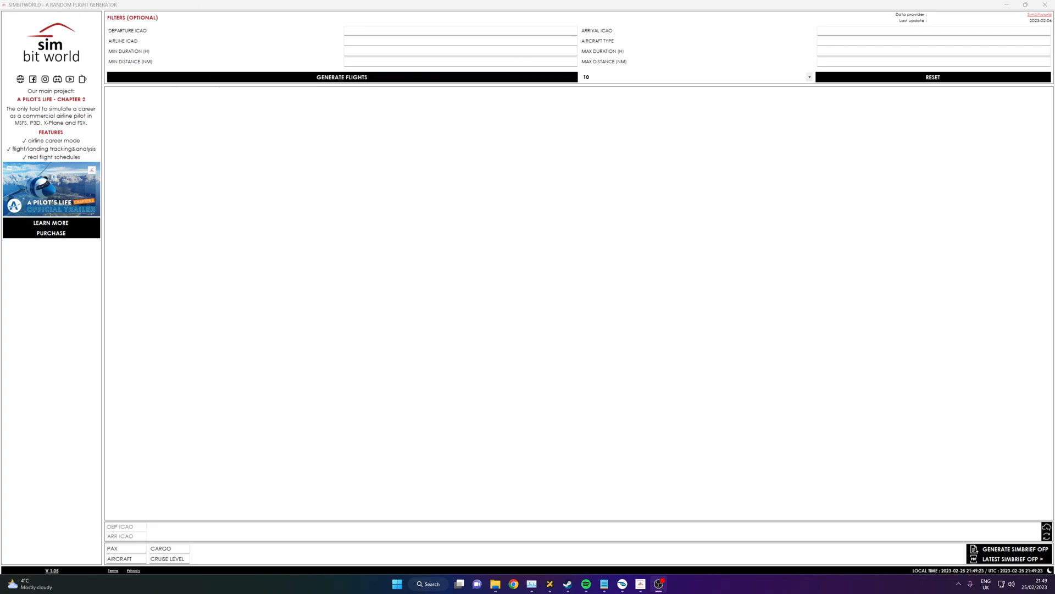
mouse_move(281, 57)
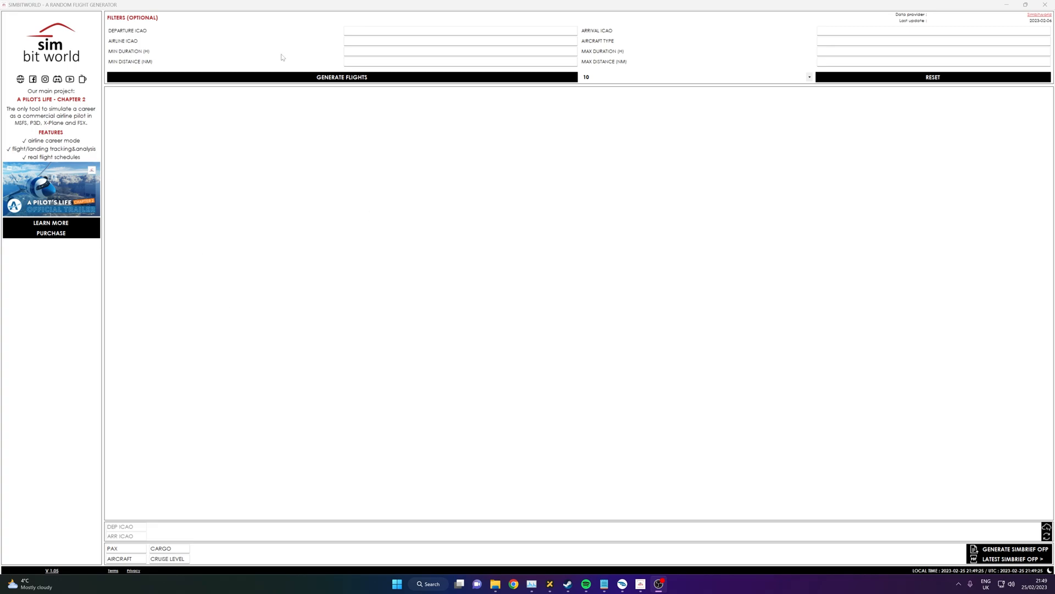
mouse_move(342, 77)
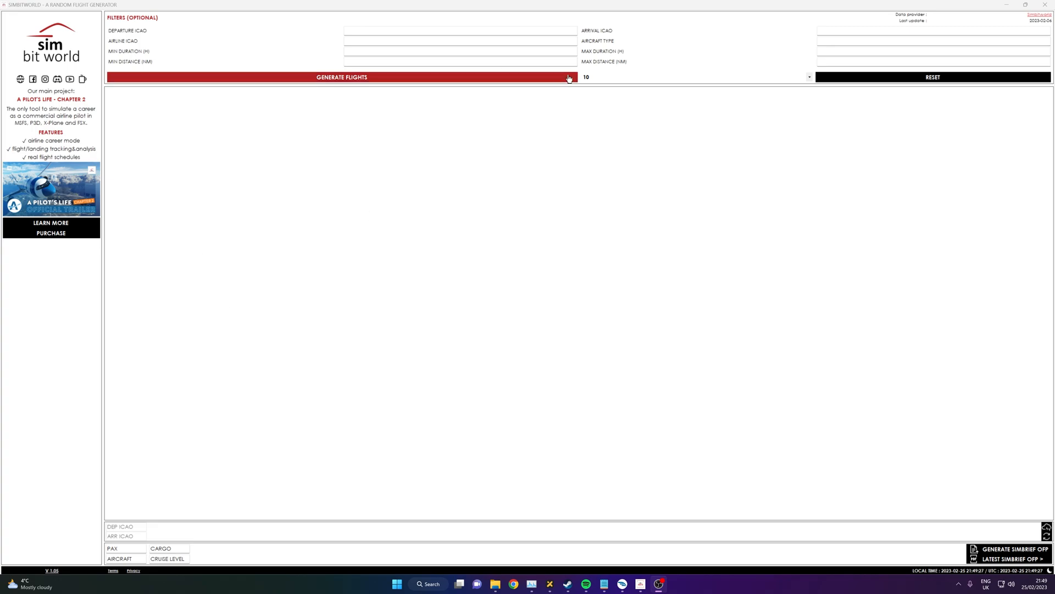
mouse_move(333, 29)
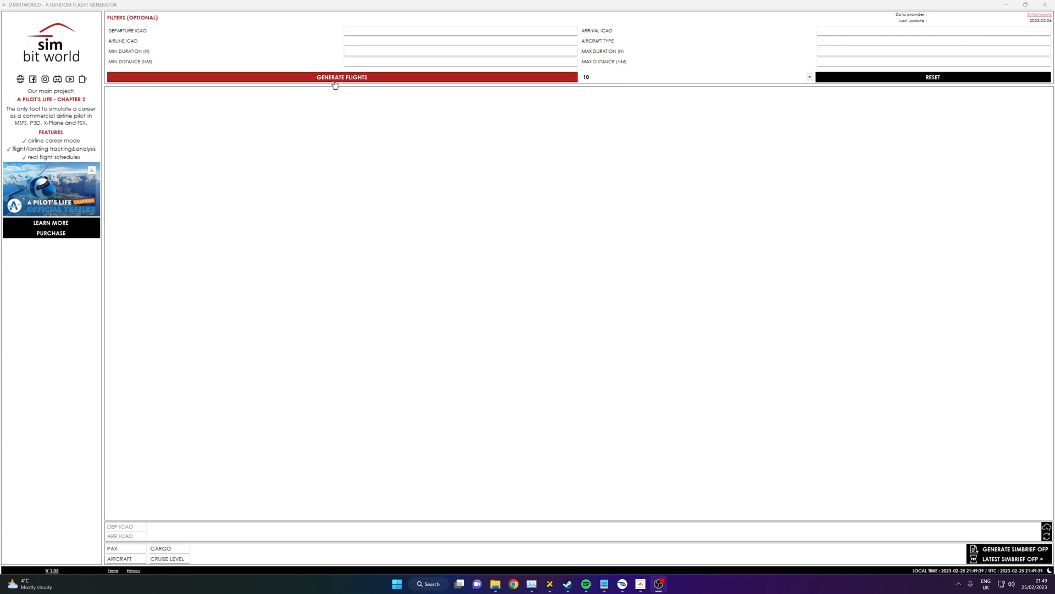
Step: Generate 10 random flights with all filters left blank
click(342, 77)
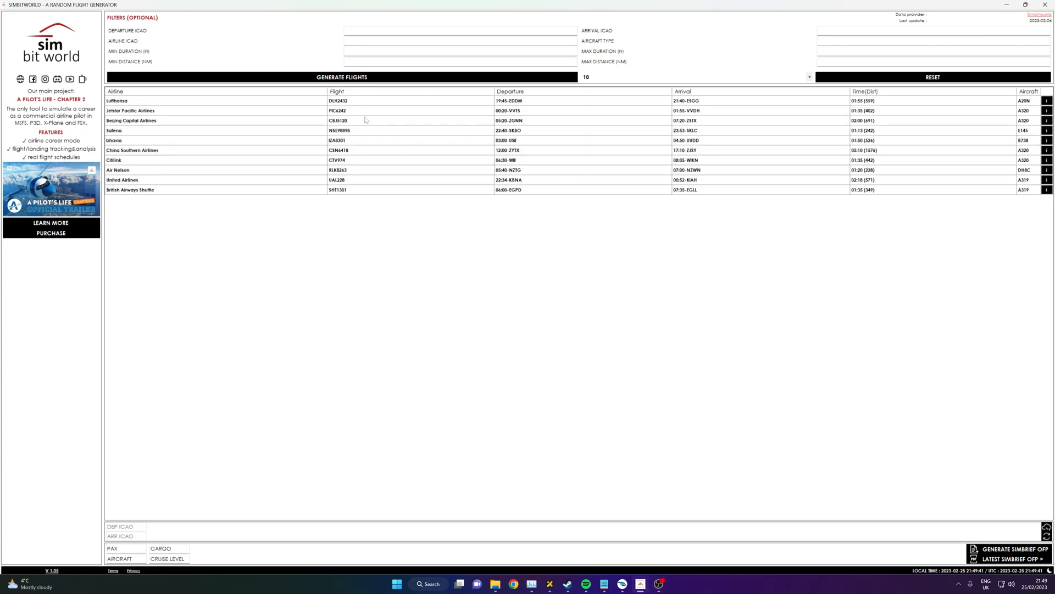
click(806, 77)
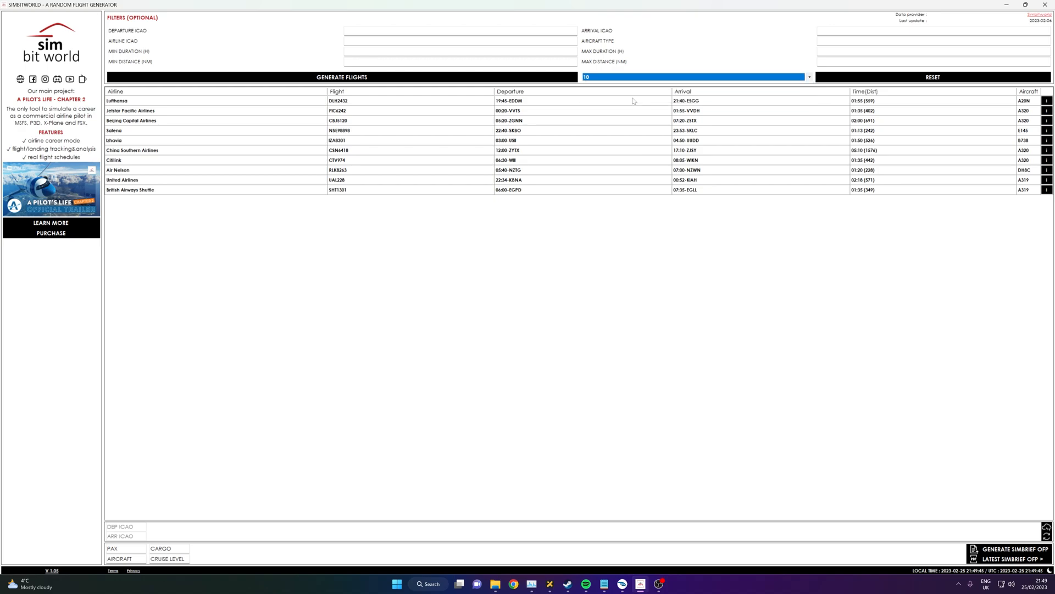
mouse_move(406, 209)
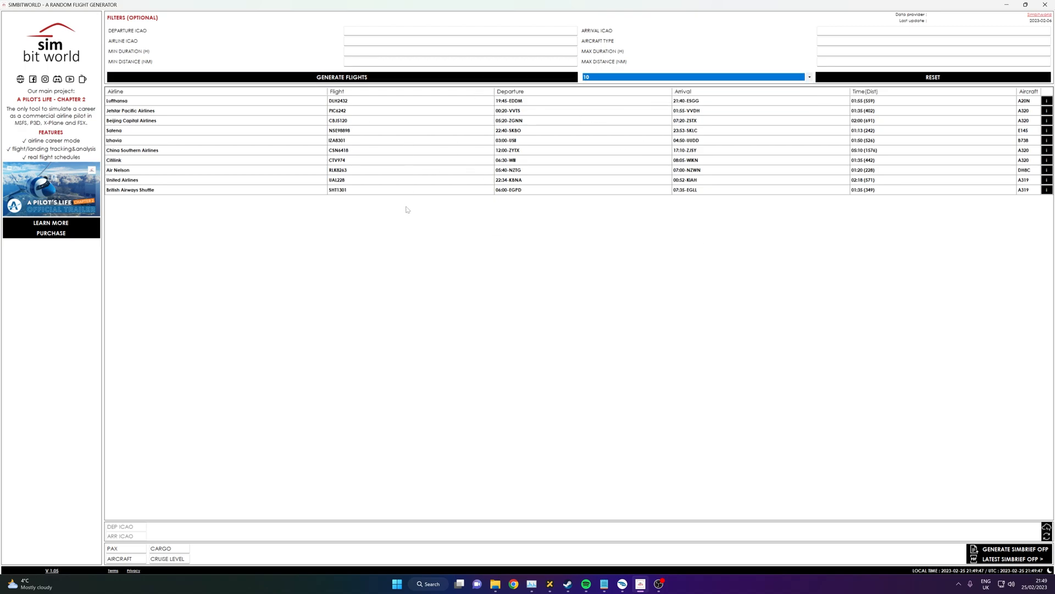
mouse_move(619, 176)
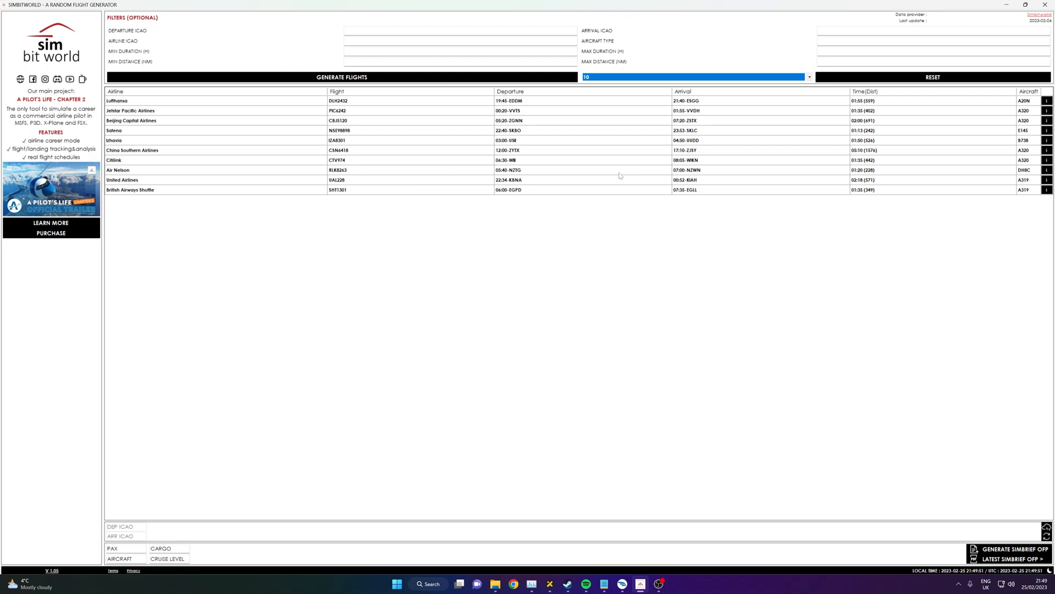
mouse_move(513, 71)
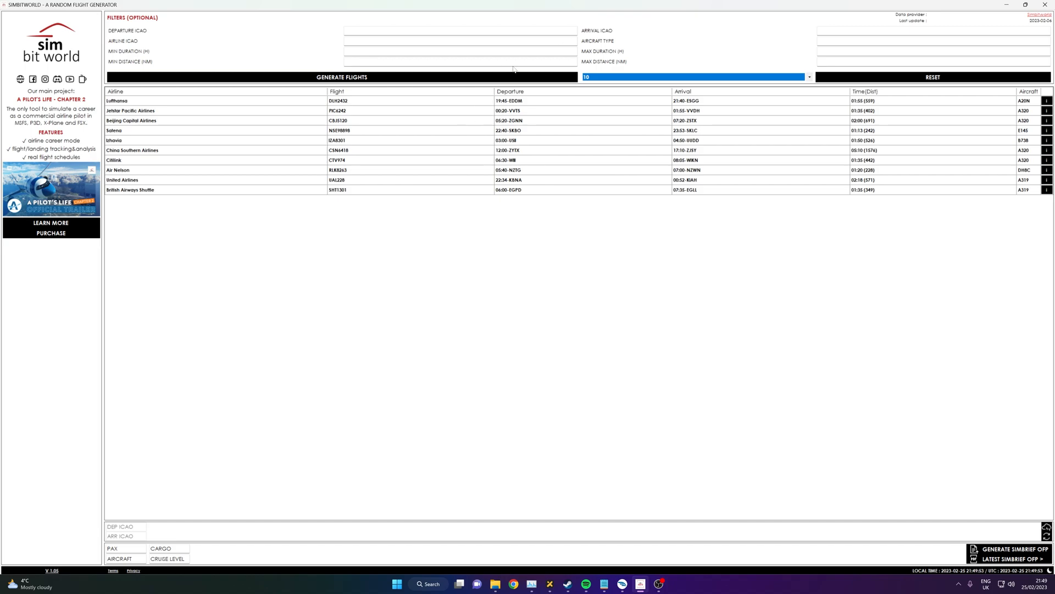
mouse_move(575, 142)
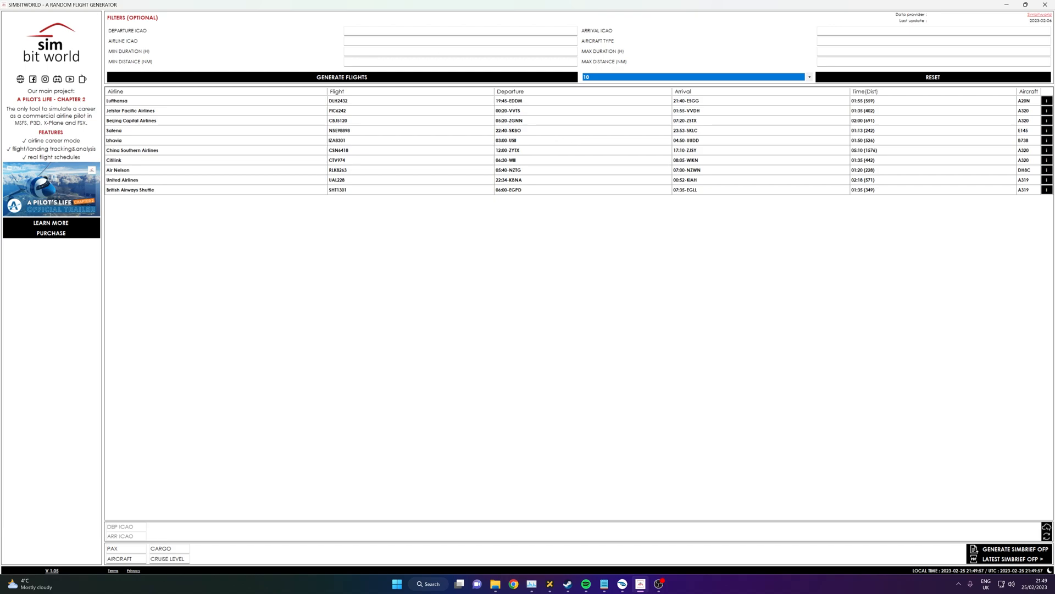
mouse_move(461, 131)
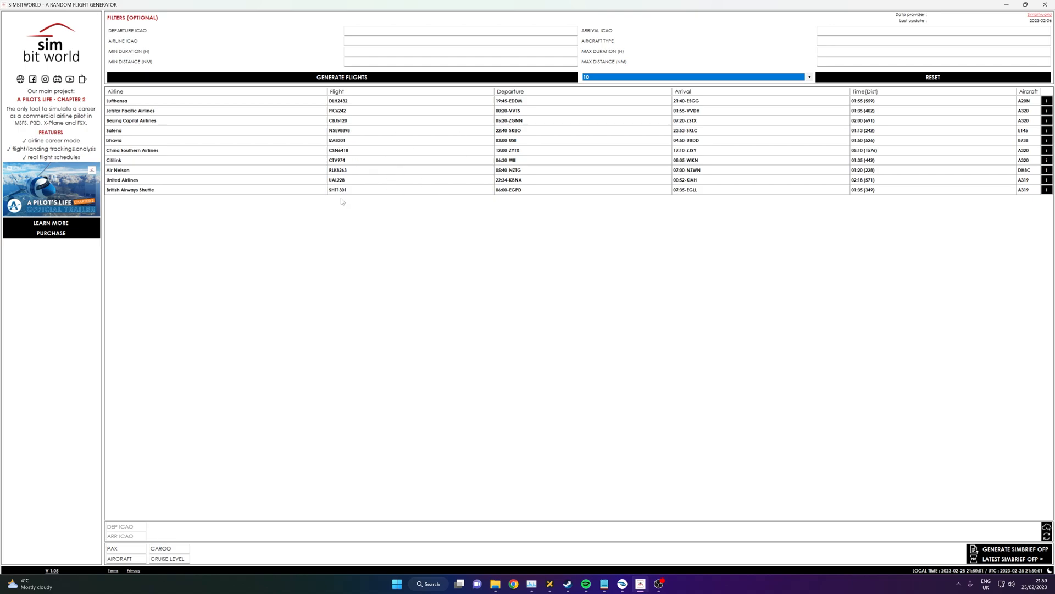
mouse_move(475, 217)
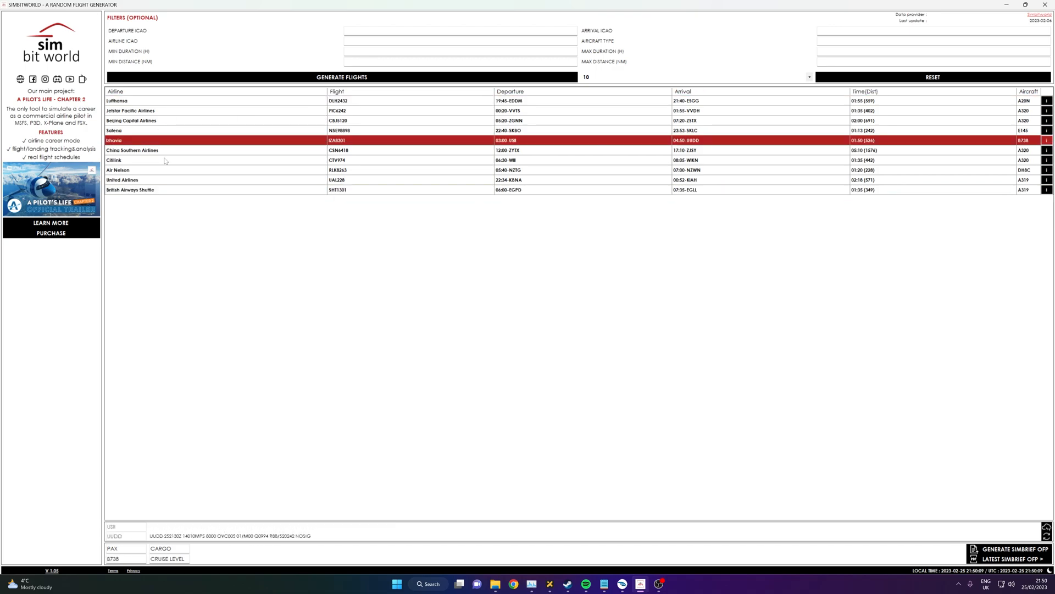
mouse_move(764, 208)
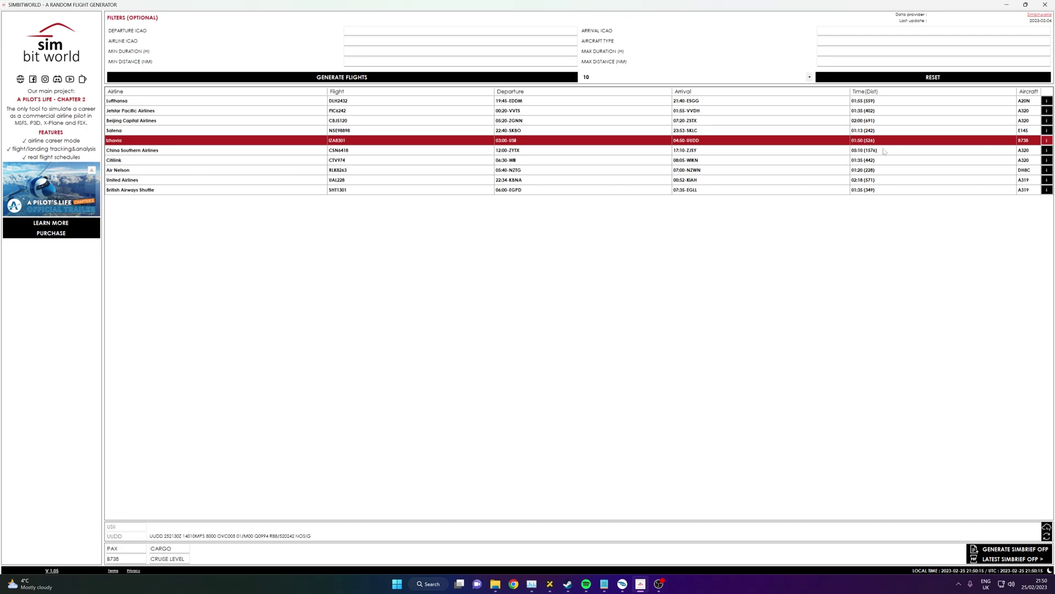
mouse_move(702, 140)
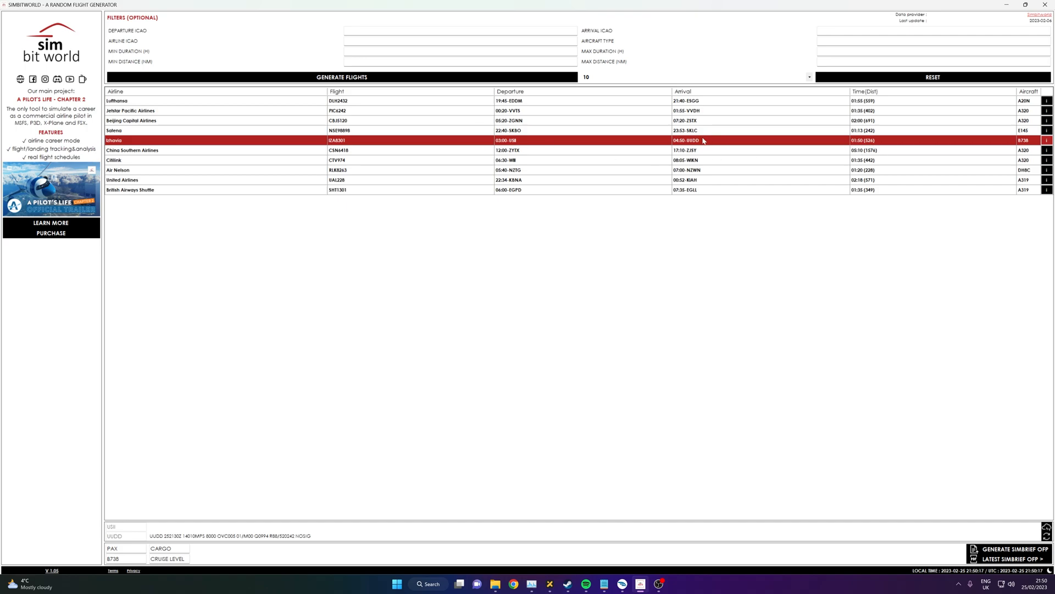
mouse_move(1010, 177)
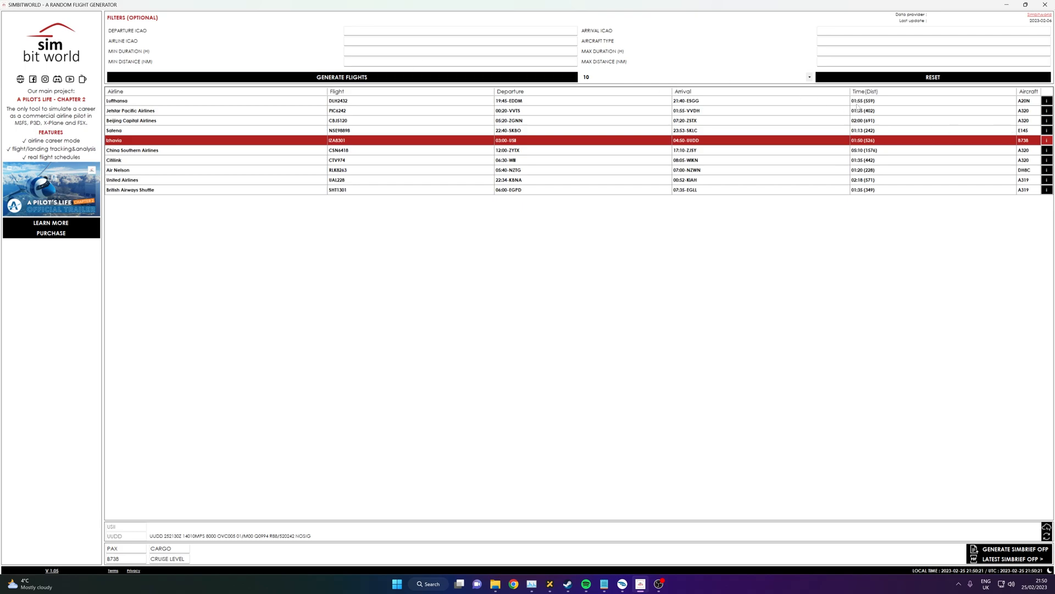
mouse_move(894, 176)
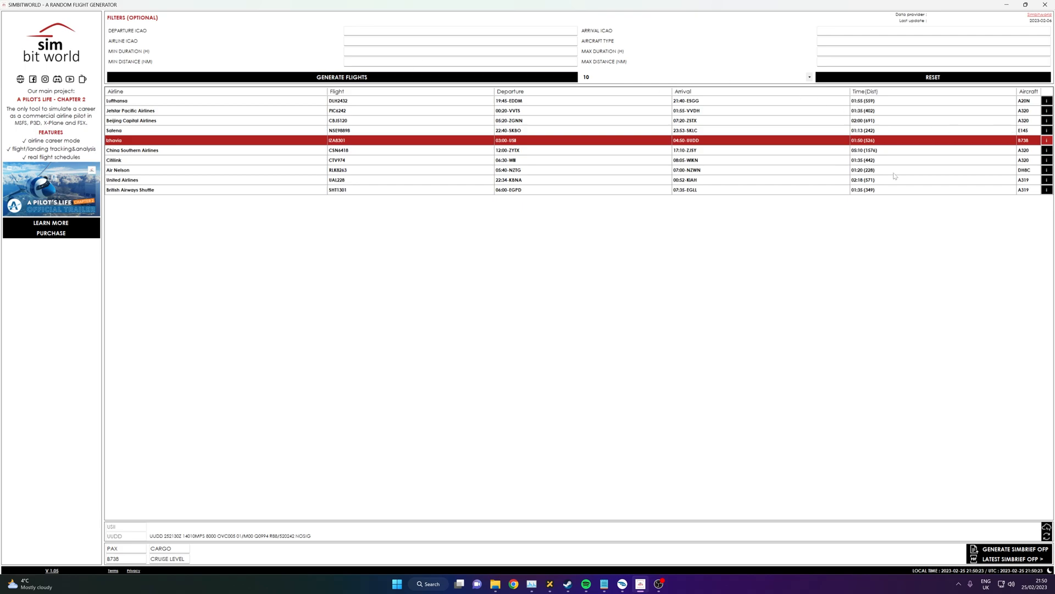
mouse_move(1023, 208)
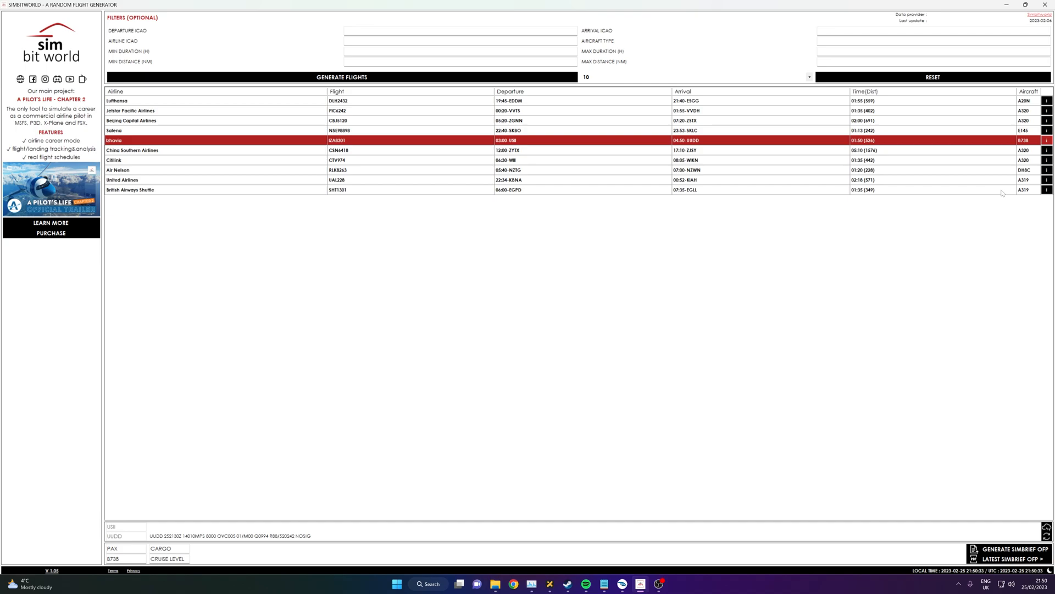
mouse_move(1027, 194)
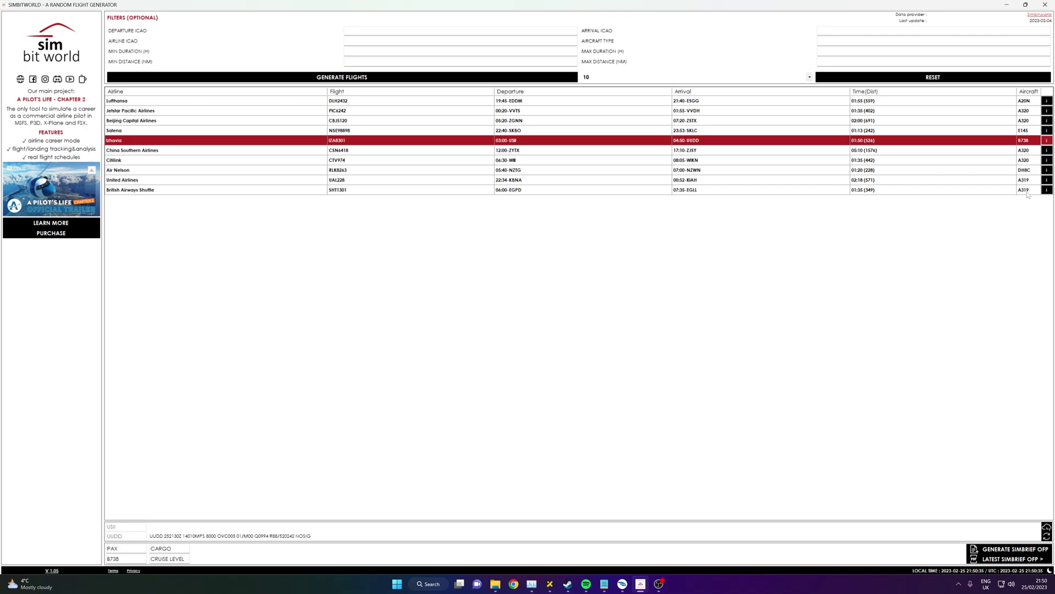
mouse_move(813, 111)
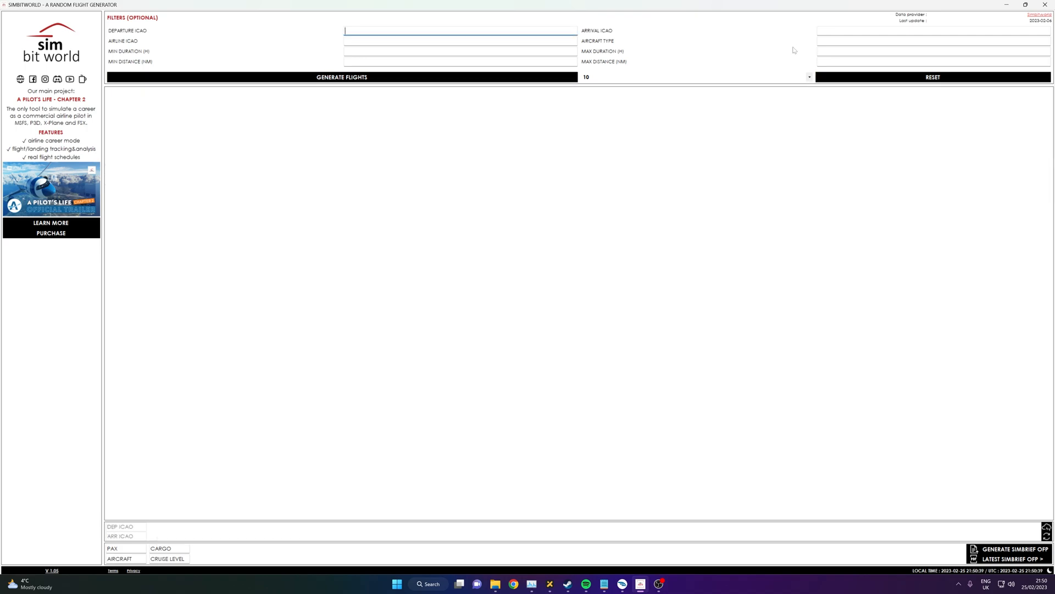
Step: Enter 'A32' in the Aircraft Type field to bring up the A320 suggestion
click(933, 41)
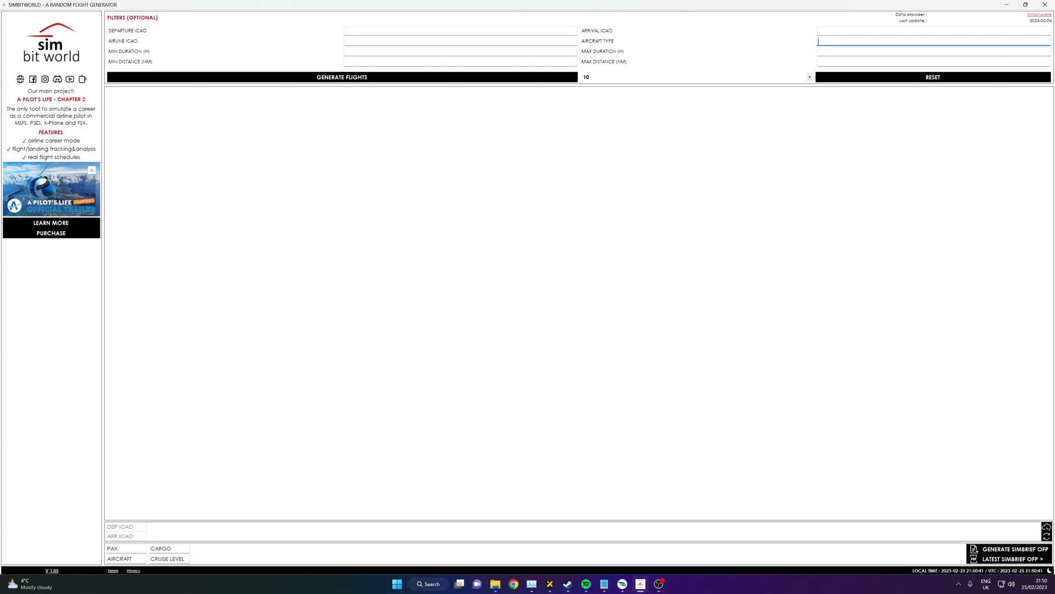
text(A32)
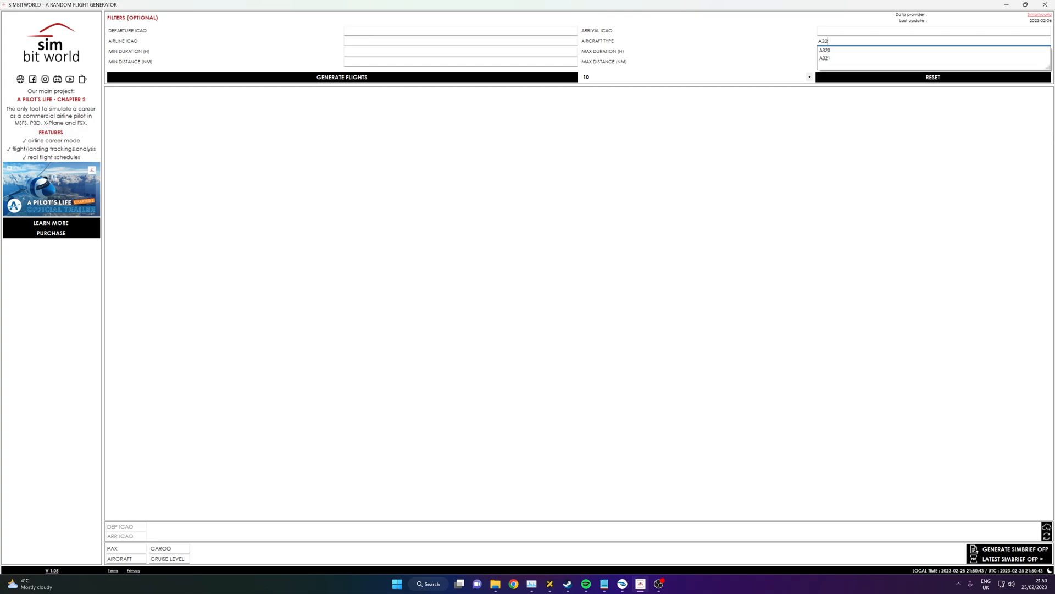
mouse_move(825, 50)
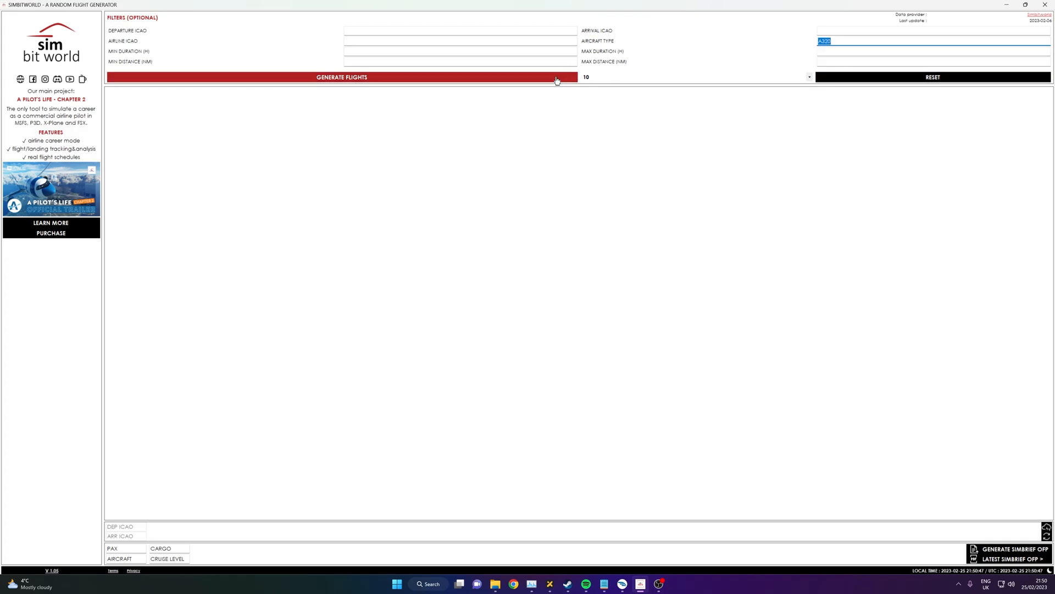
Step: Generate ten flights matching the A320 aircraft filter
click(340, 77)
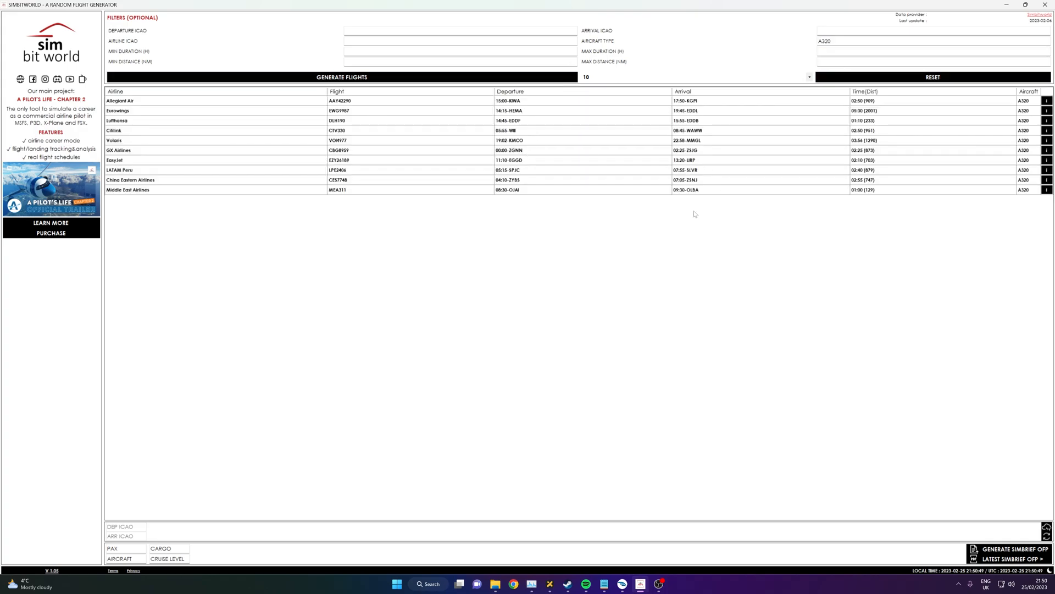
mouse_move(432, 105)
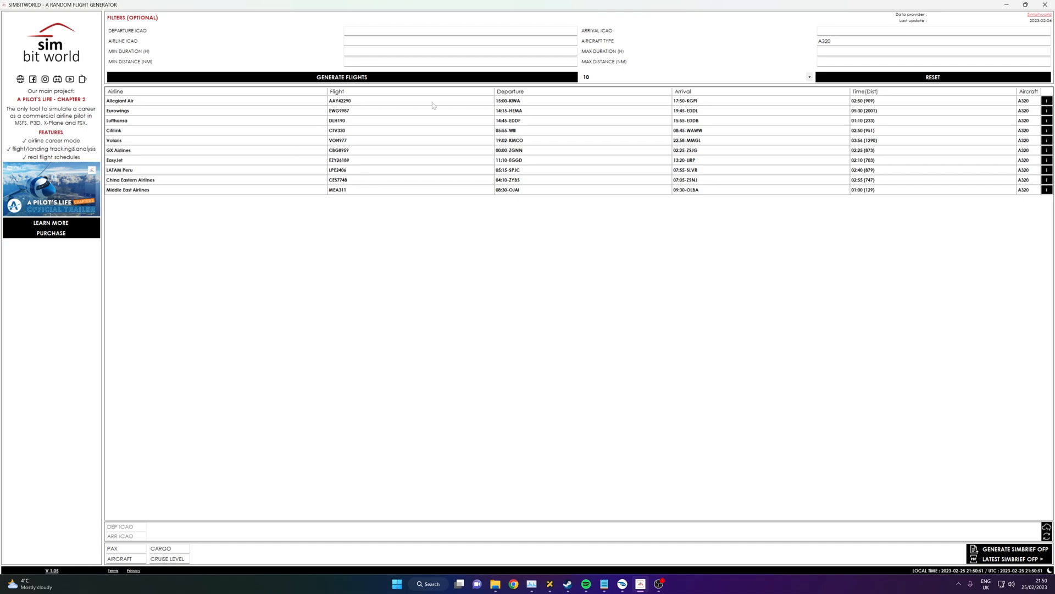
mouse_move(760, 122)
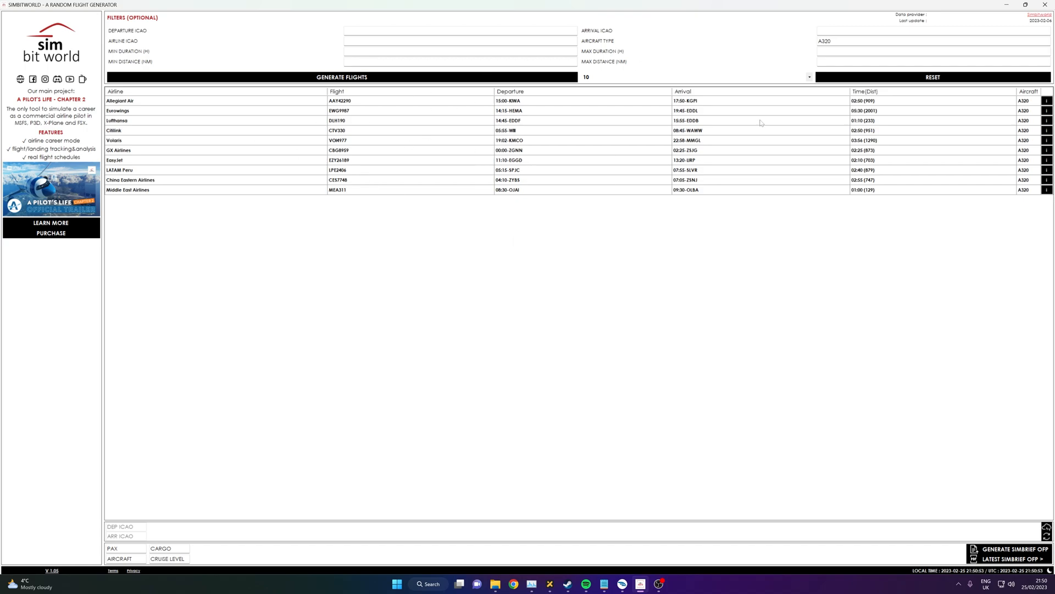
mouse_move(536, 148)
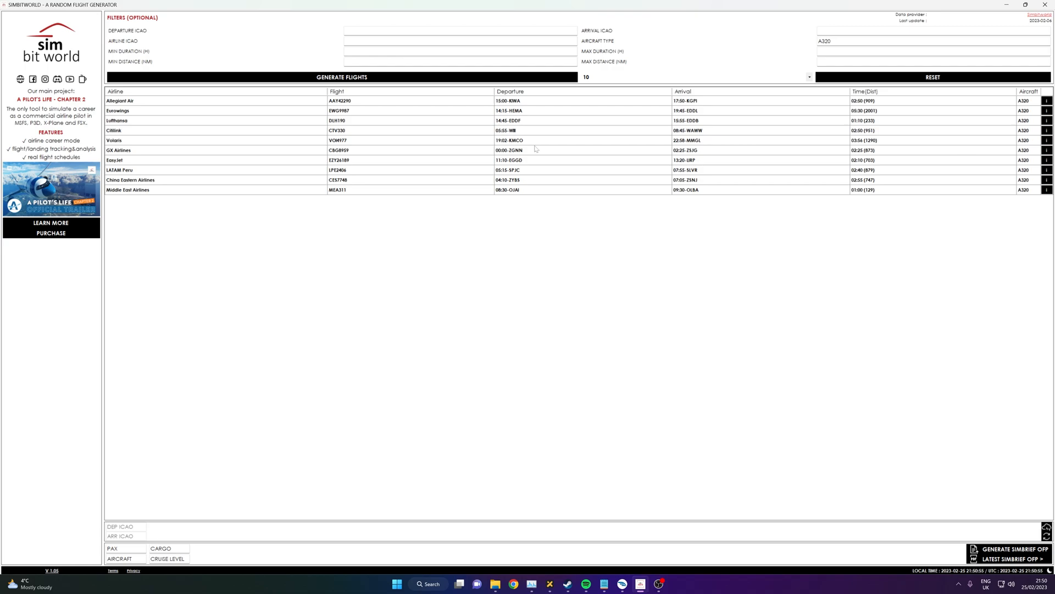
mouse_move(553, 141)
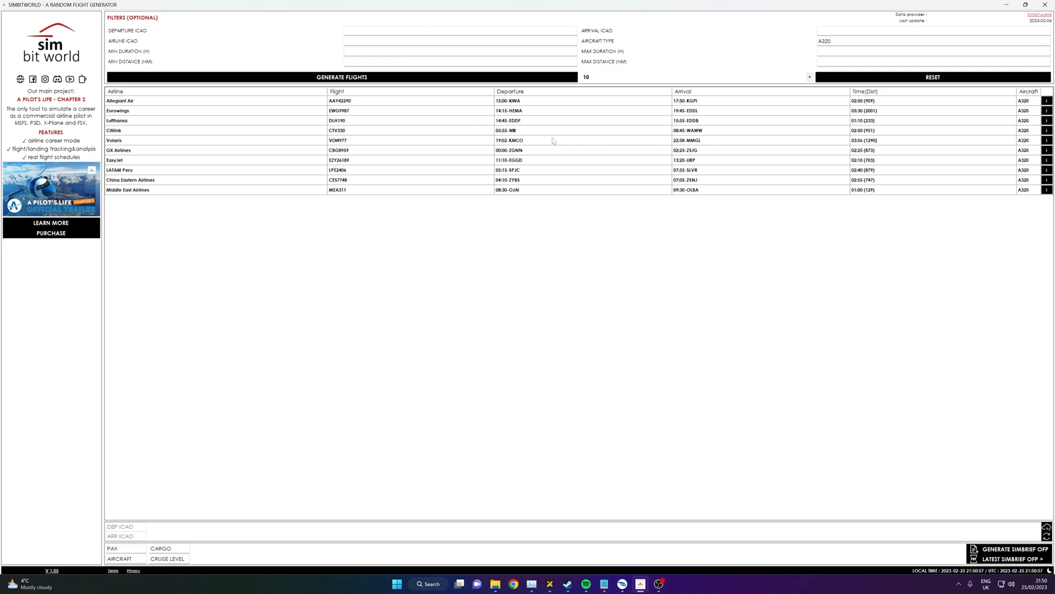
mouse_move(505, 228)
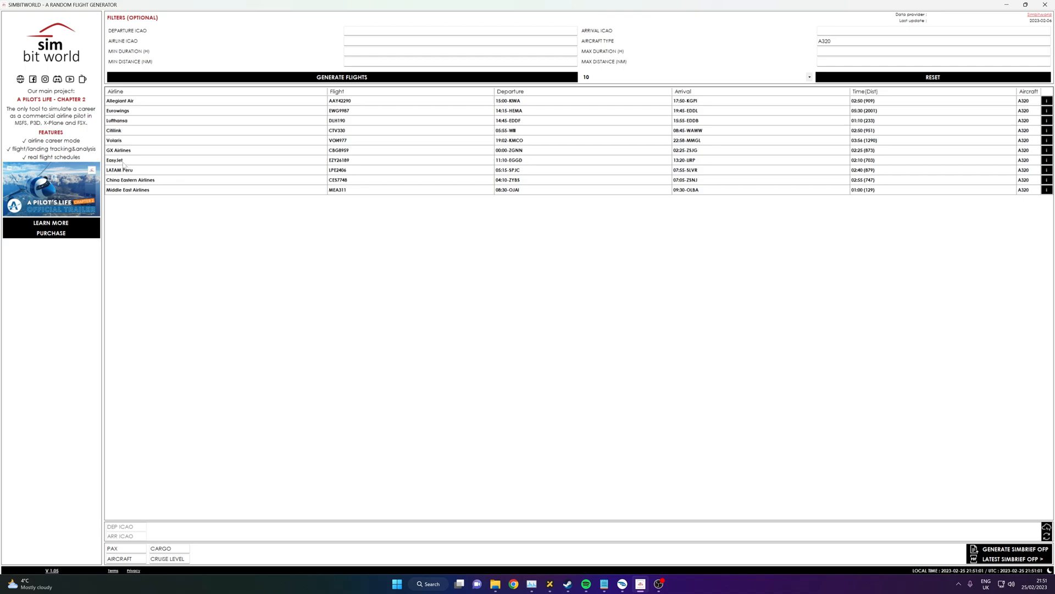
mouse_move(271, 274)
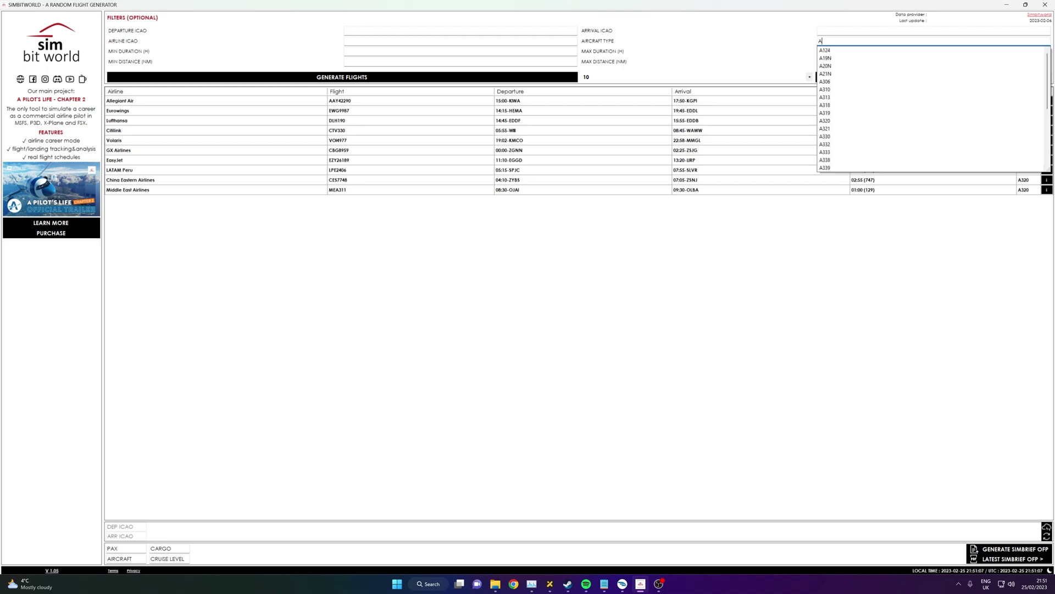
mouse_move(836, 28)
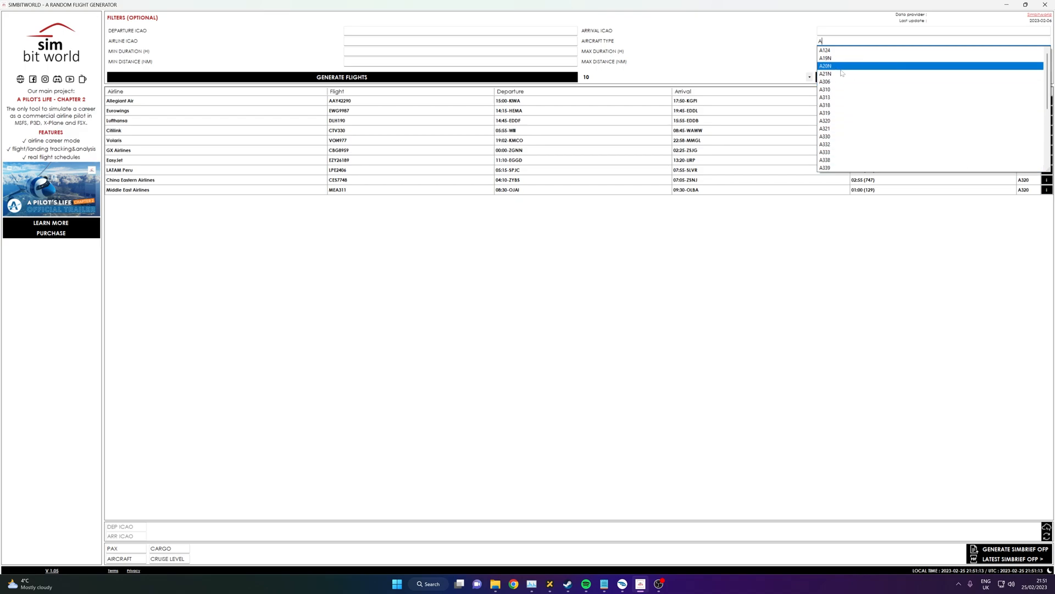
mouse_move(921, 112)
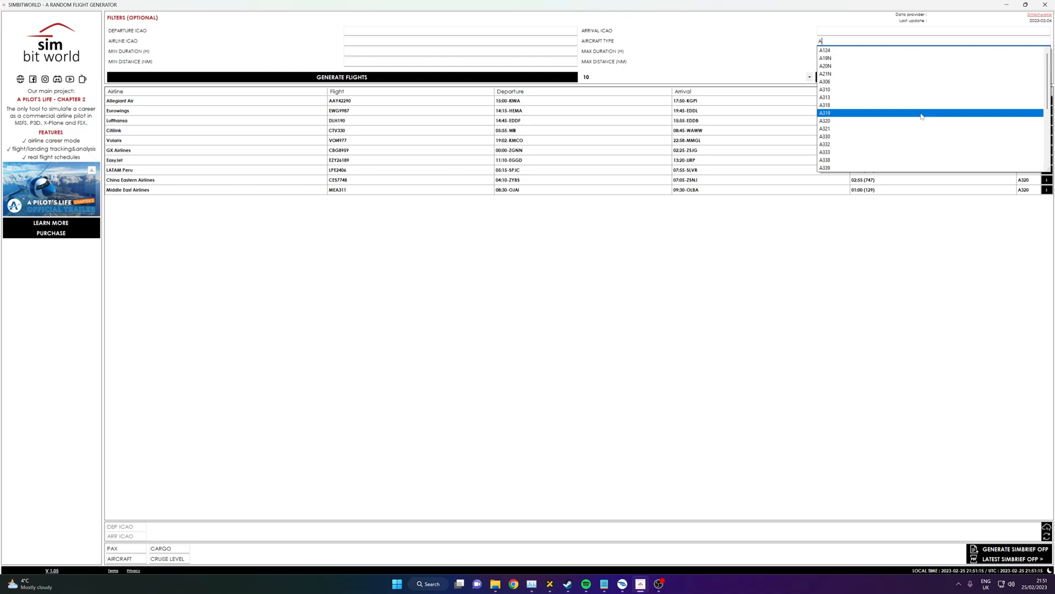
Step: Change the aircraft type to B736 and generate ten Air Algerie B736 flights
text(B73)
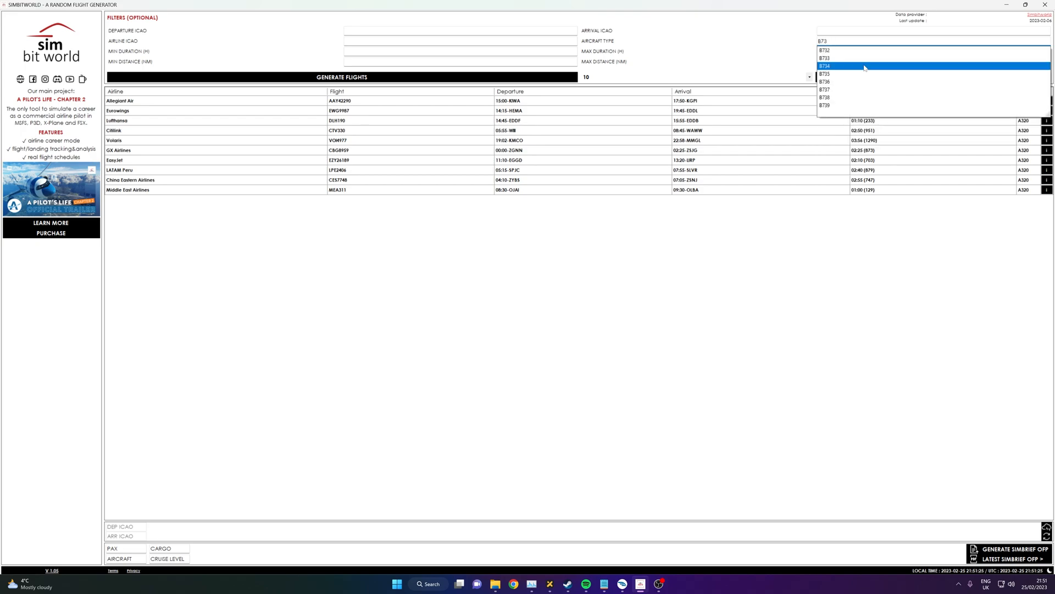
click(826, 65)
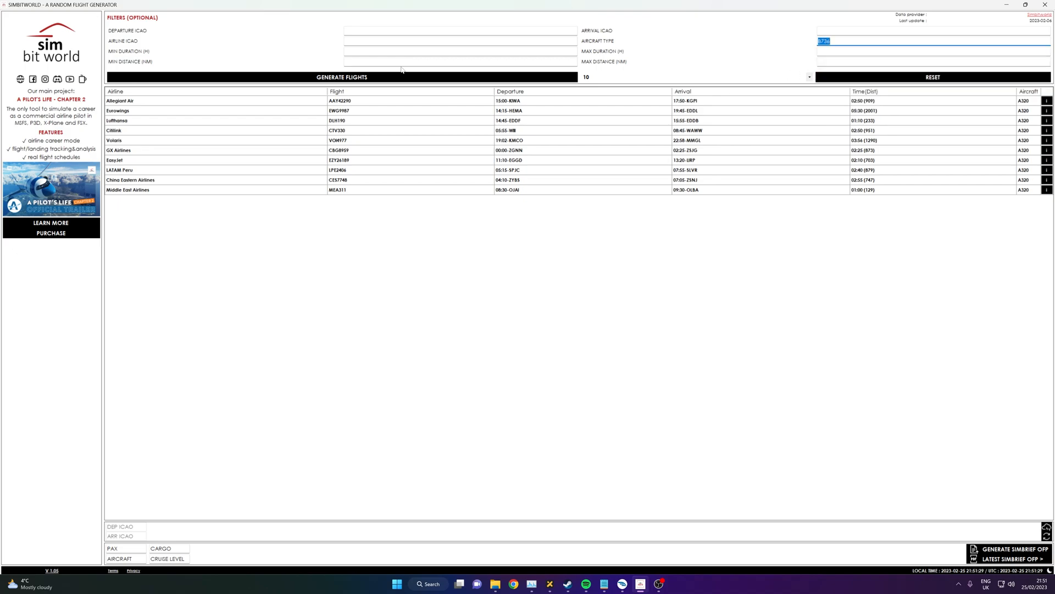
click(342, 77)
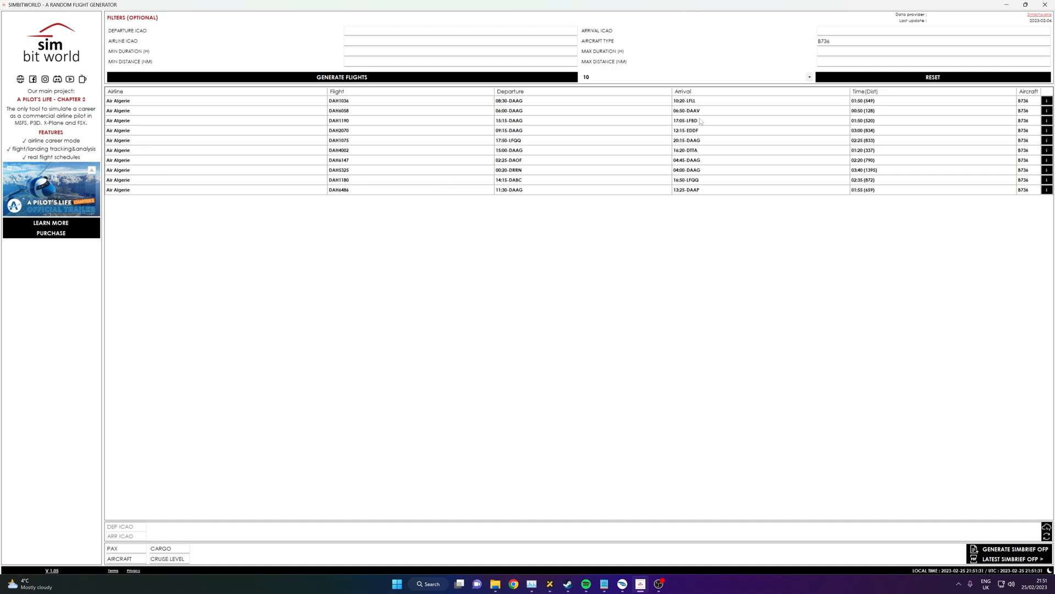
mouse_move(663, 188)
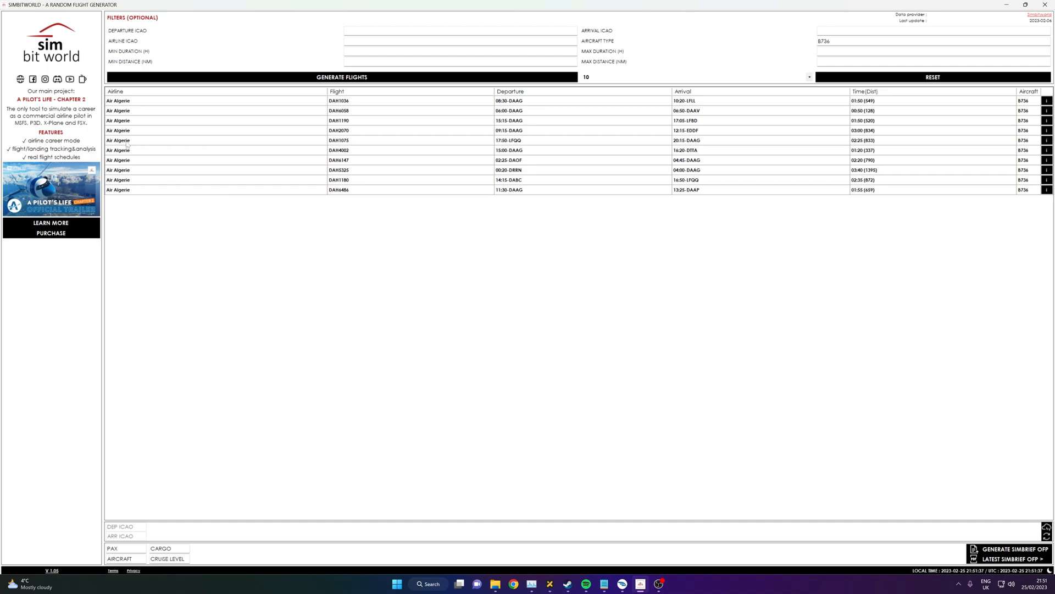
mouse_move(535, 255)
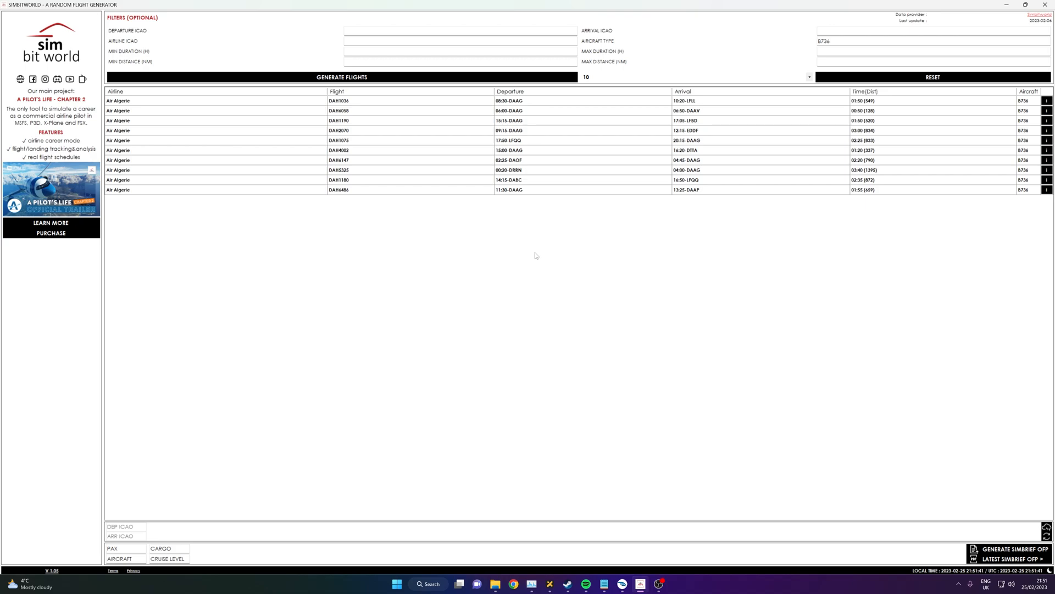
mouse_move(581, 200)
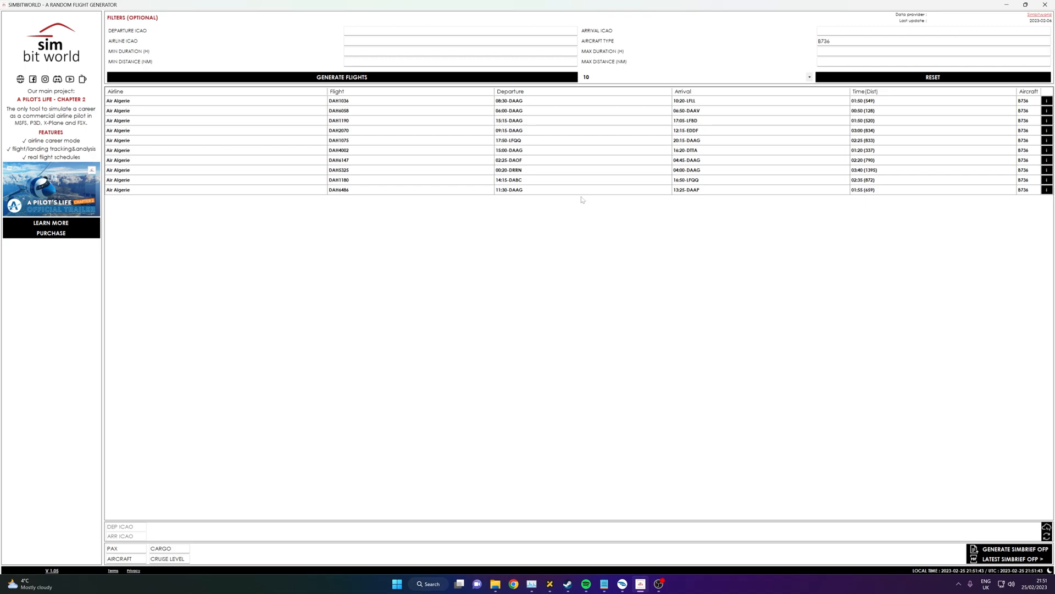
mouse_move(686, 211)
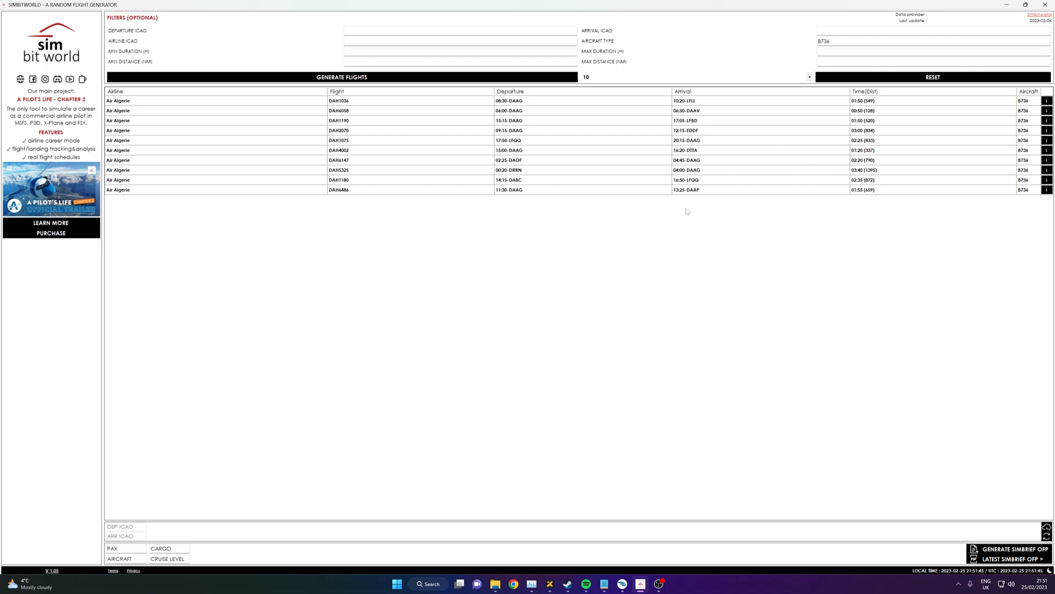
mouse_move(824, 70)
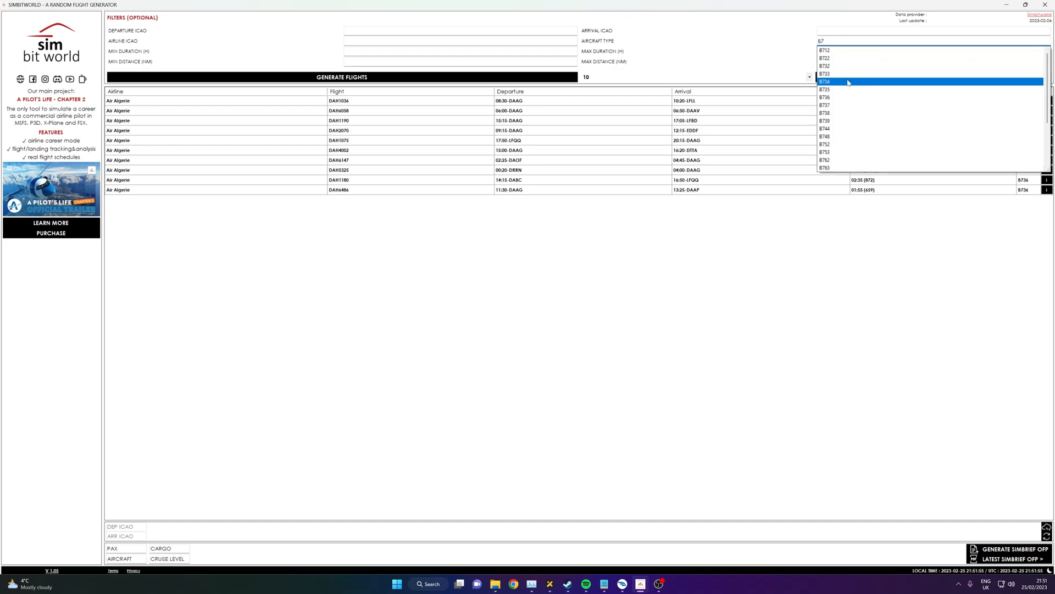
Step: Set aircraft type B738 and departure EGKK, then generate ten matching flights
click(825, 82)
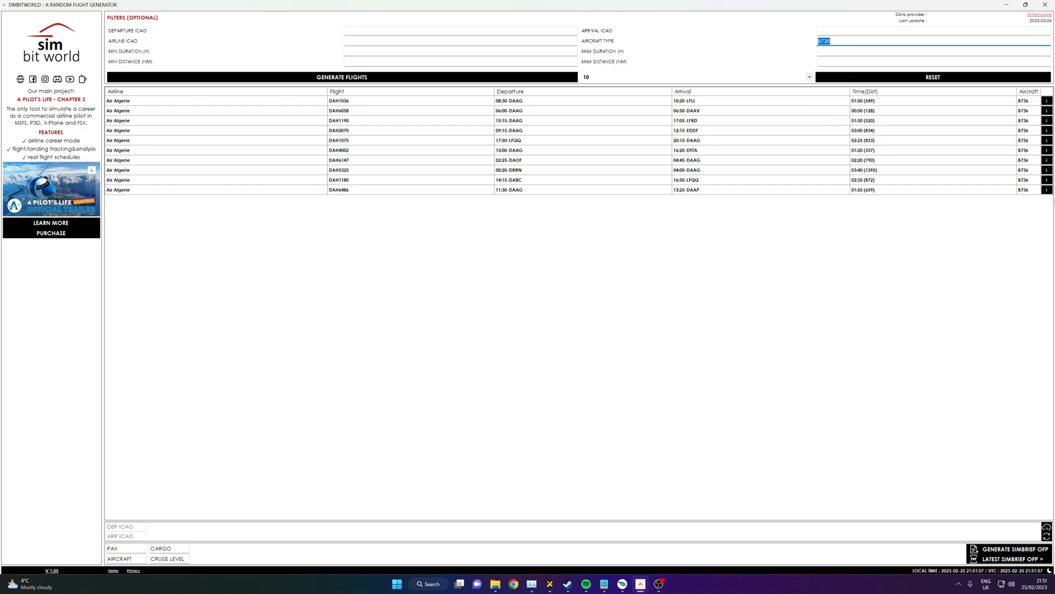
mouse_move(388, 30)
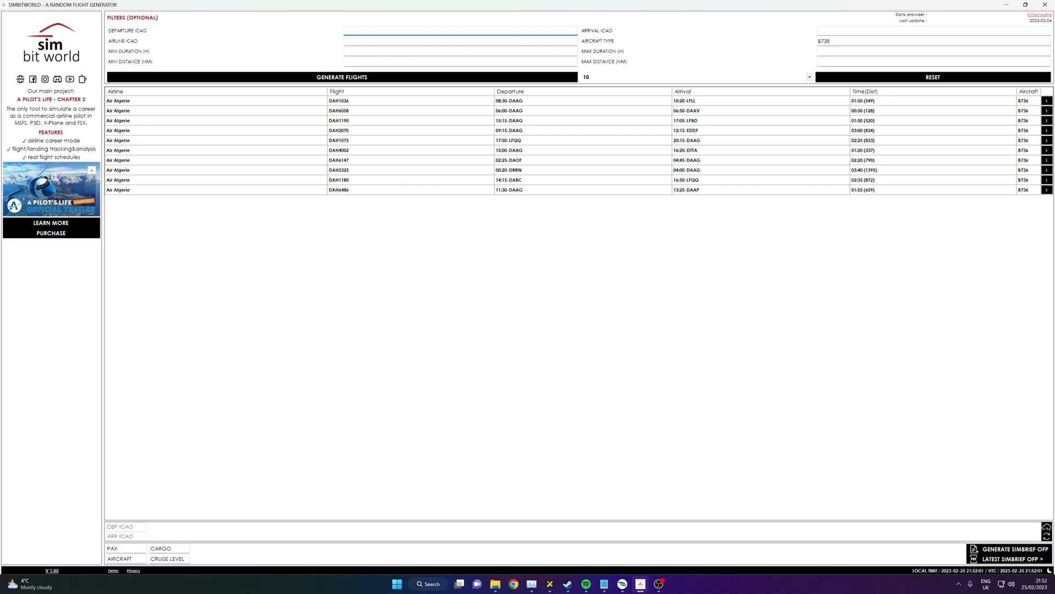
text(EGKK)
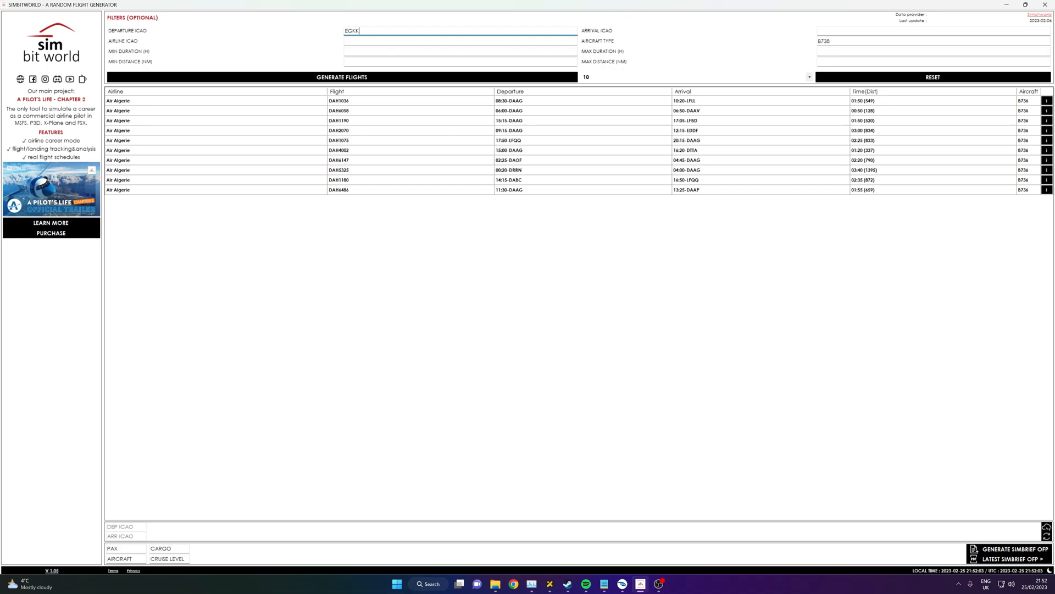
click(342, 77)
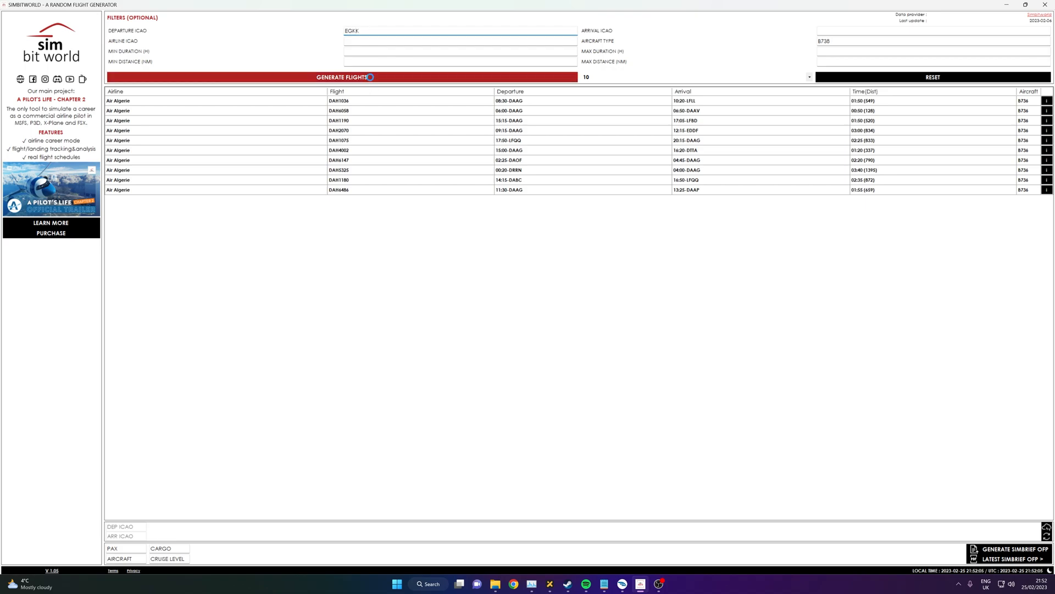
click(343, 77)
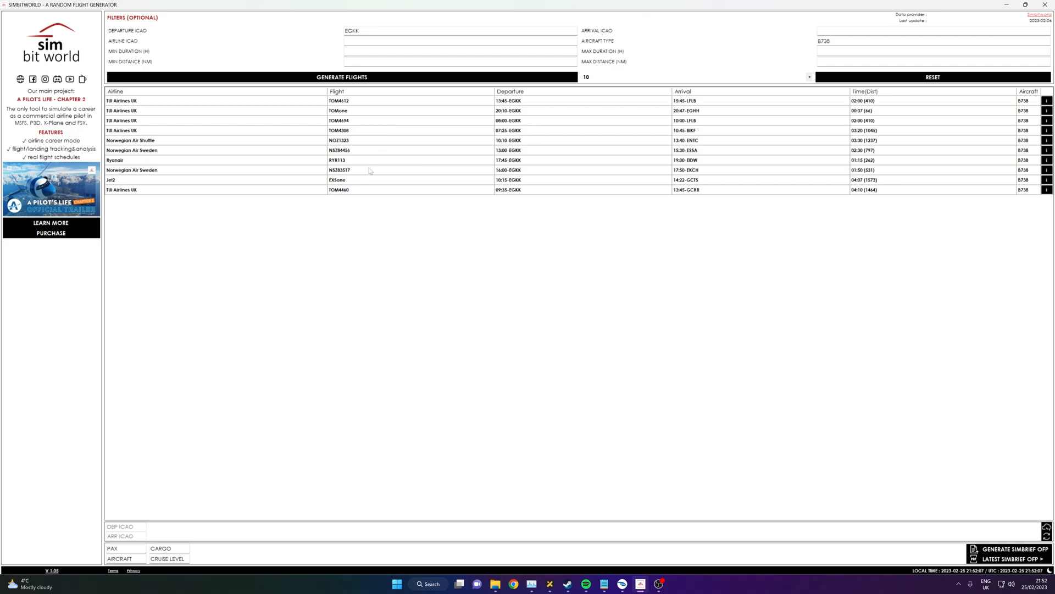
mouse_move(607, 185)
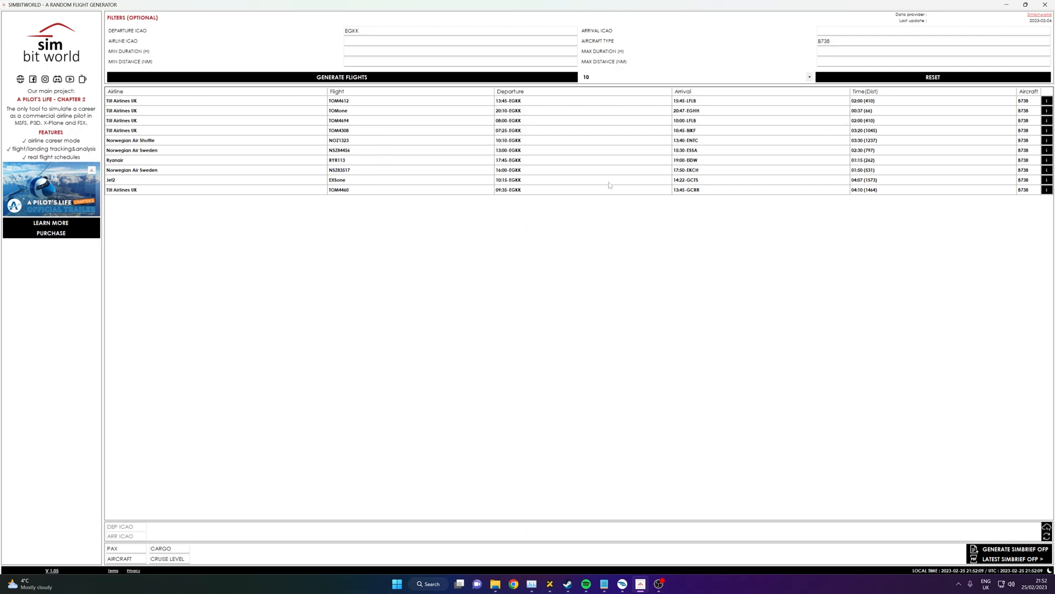
mouse_move(140, 178)
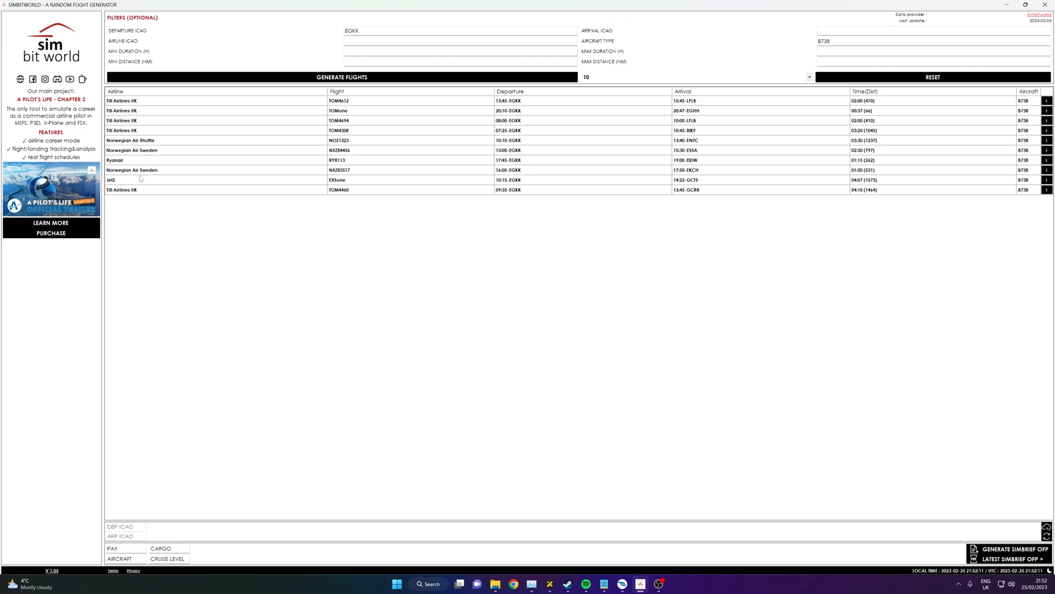
mouse_move(217, 181)
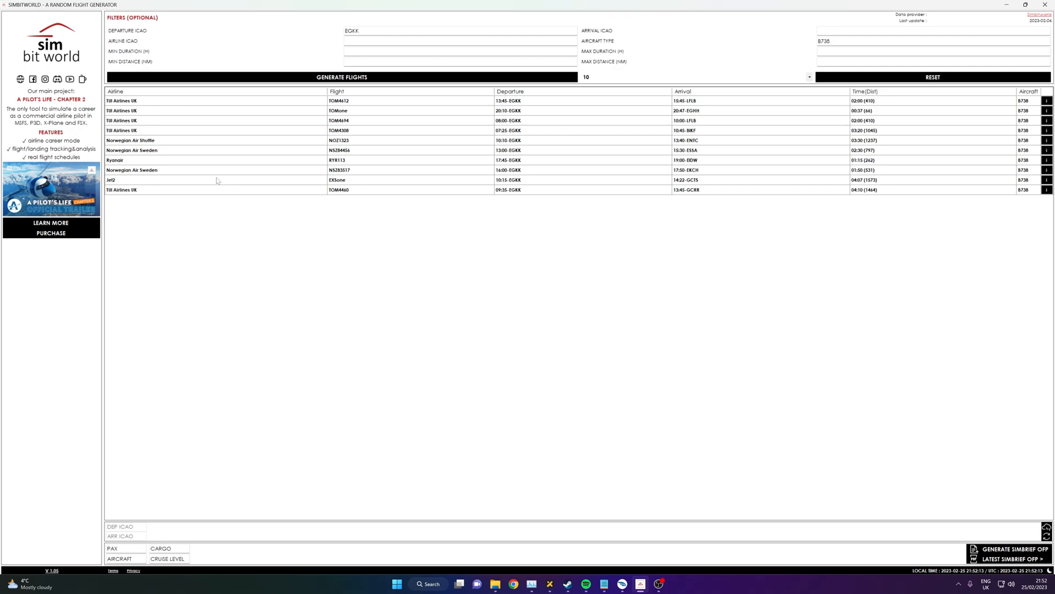
mouse_move(754, 34)
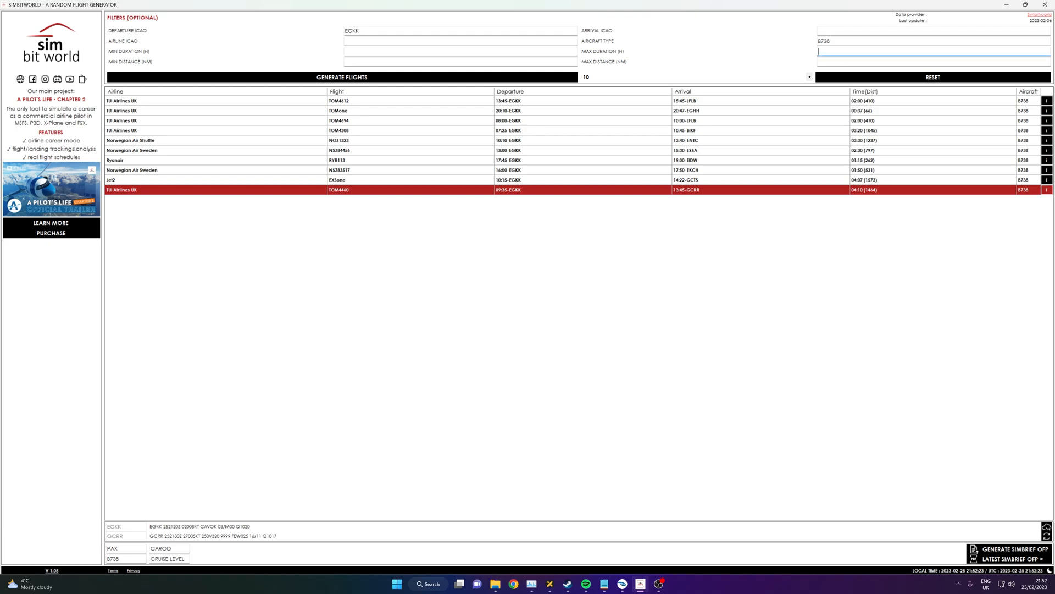
Step: Set Max Duration to 3 hours and regenerate the EGKK B738 flights
text(3)
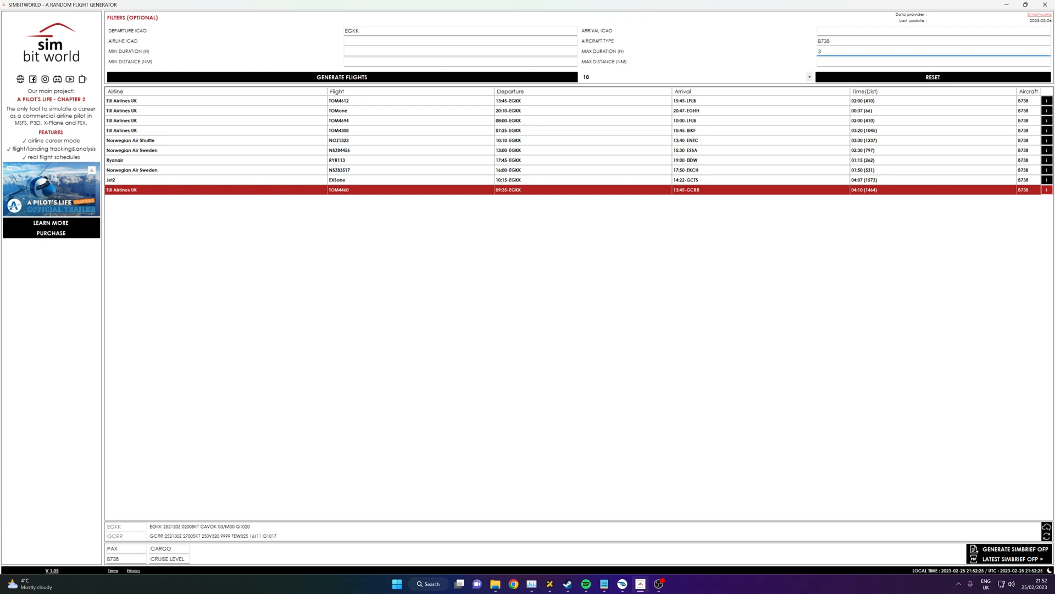
click(342, 77)
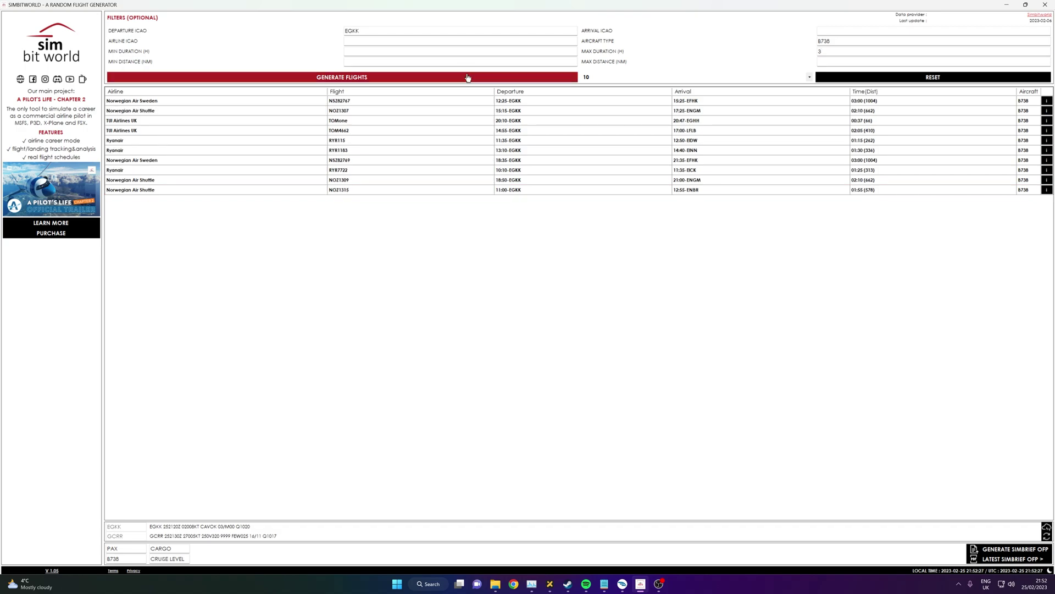
mouse_move(902, 166)
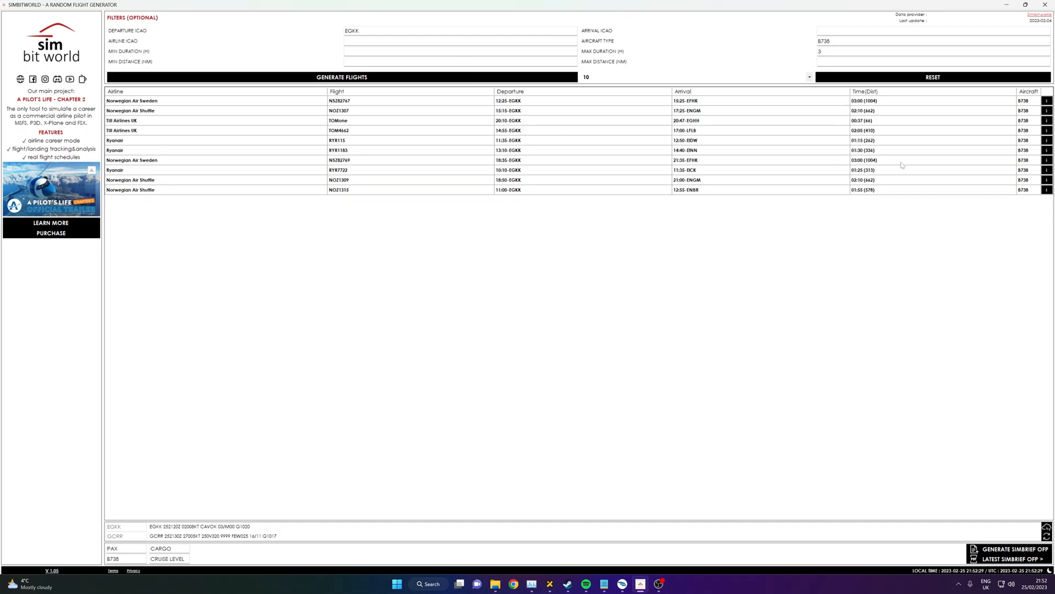
mouse_move(748, 265)
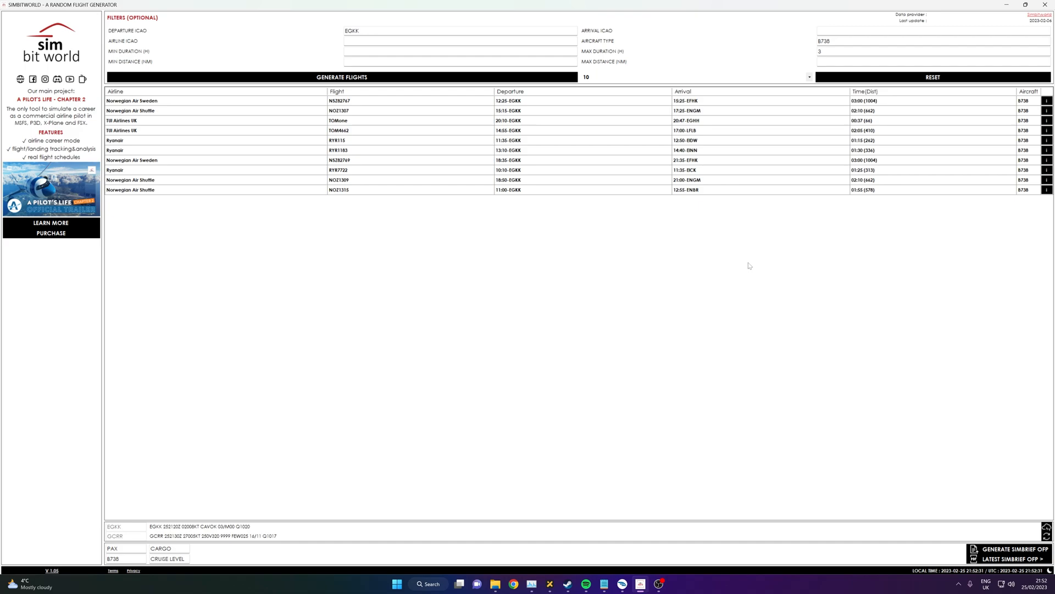
mouse_move(702, 211)
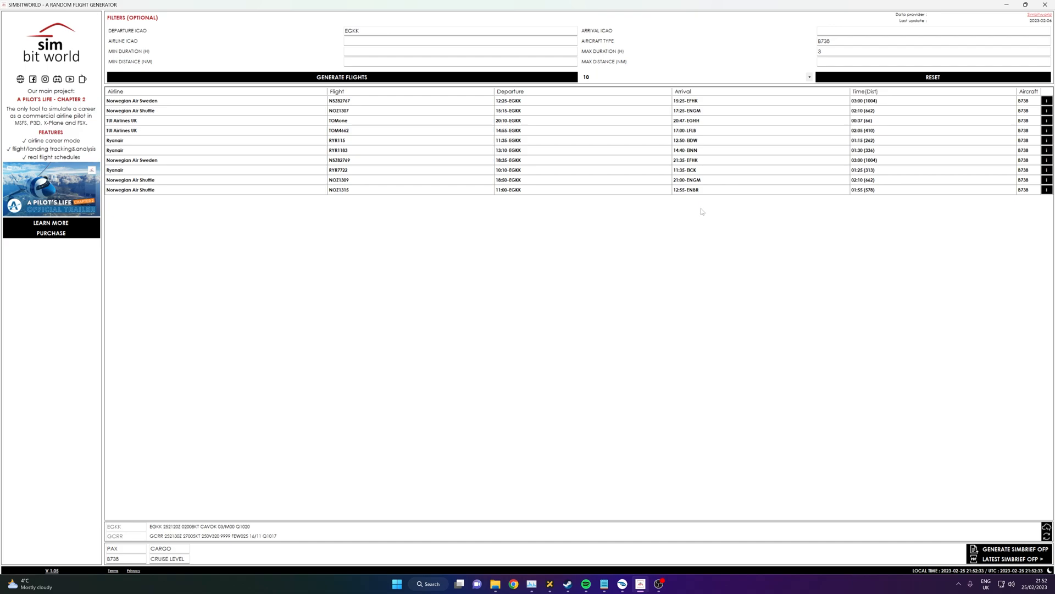
mouse_move(525, 140)
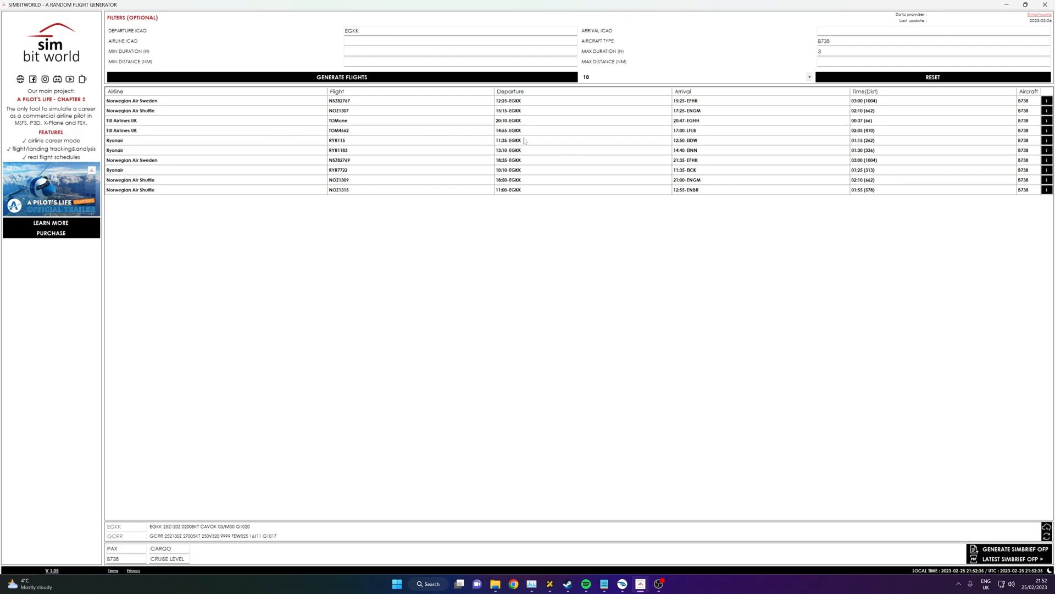
mouse_move(172, 133)
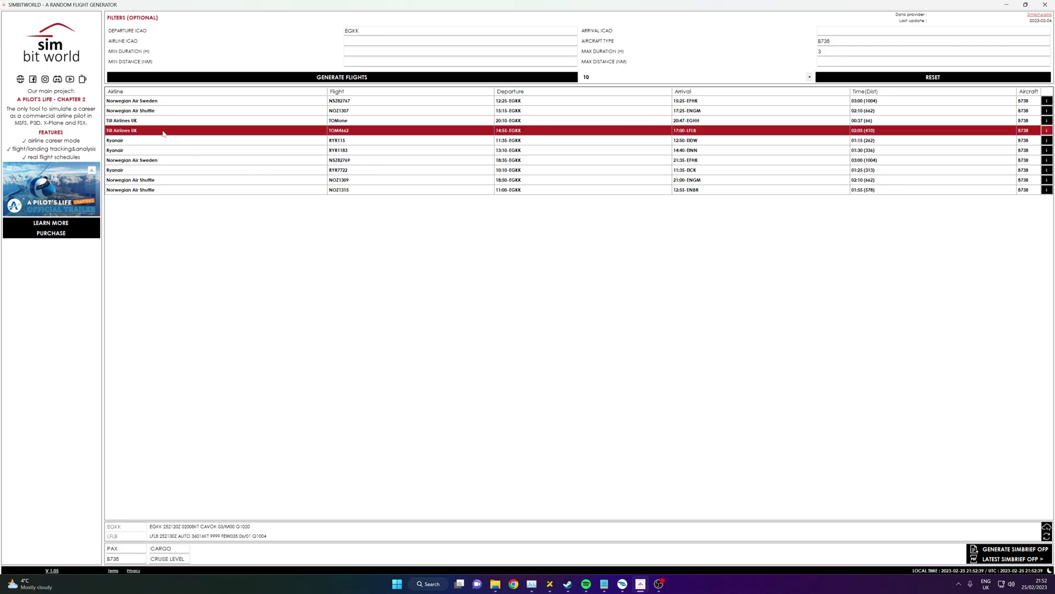
Step: Generate the SimBrief OFP for TOM4662 EGKK–LFLB and keep the Default airframe variant
click(1002, 551)
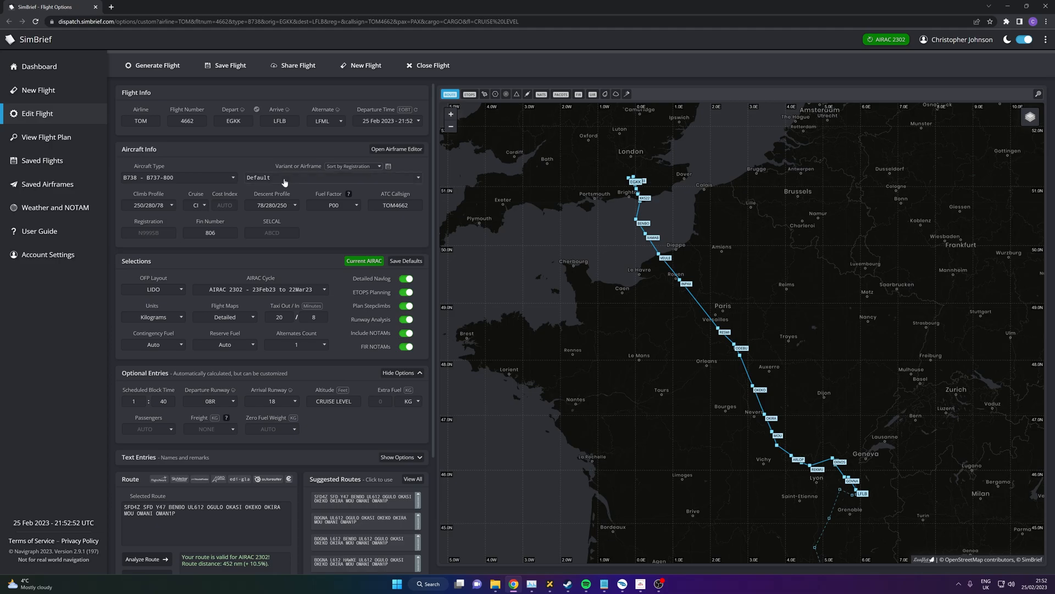
click(337, 177)
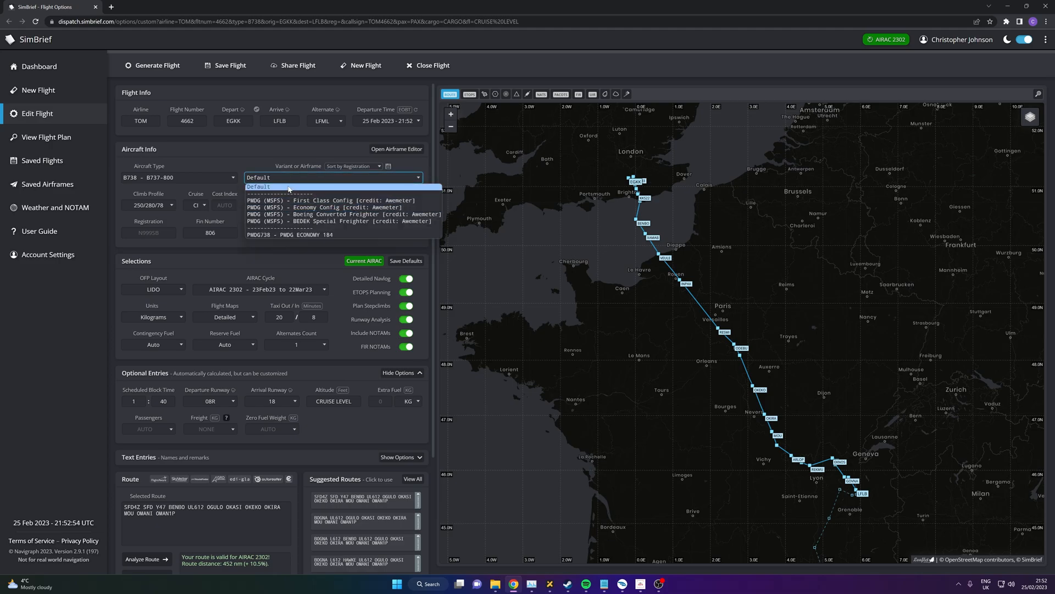
click(258, 187)
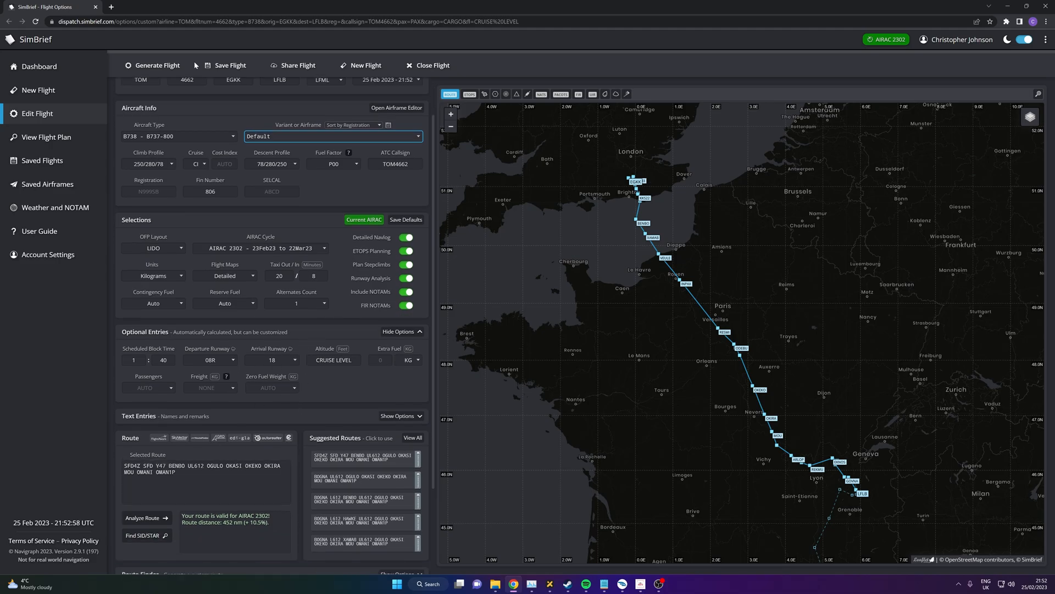
mouse_move(916, 252)
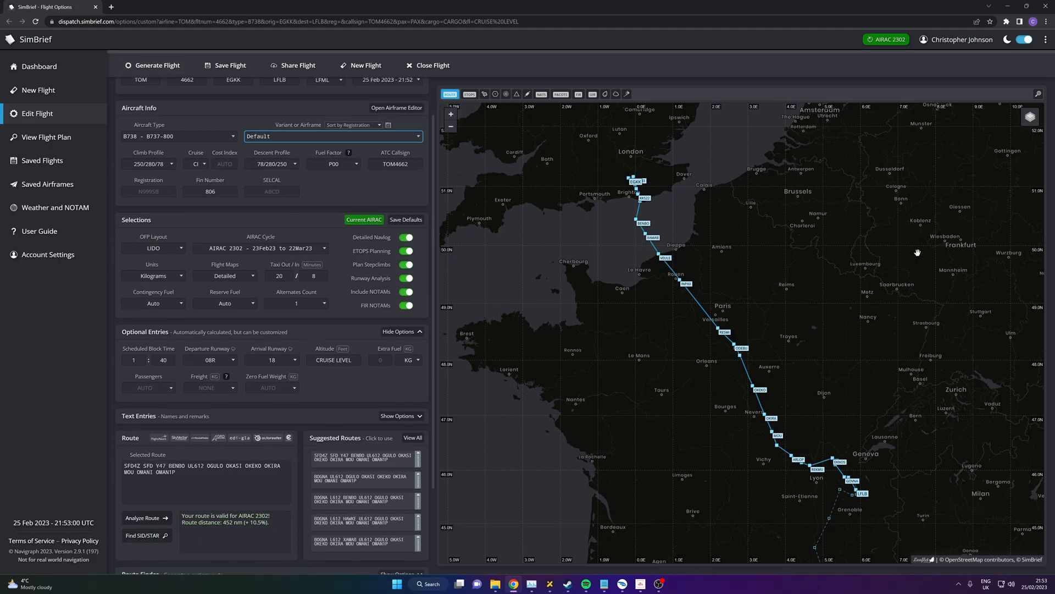
mouse_move(645, 541)
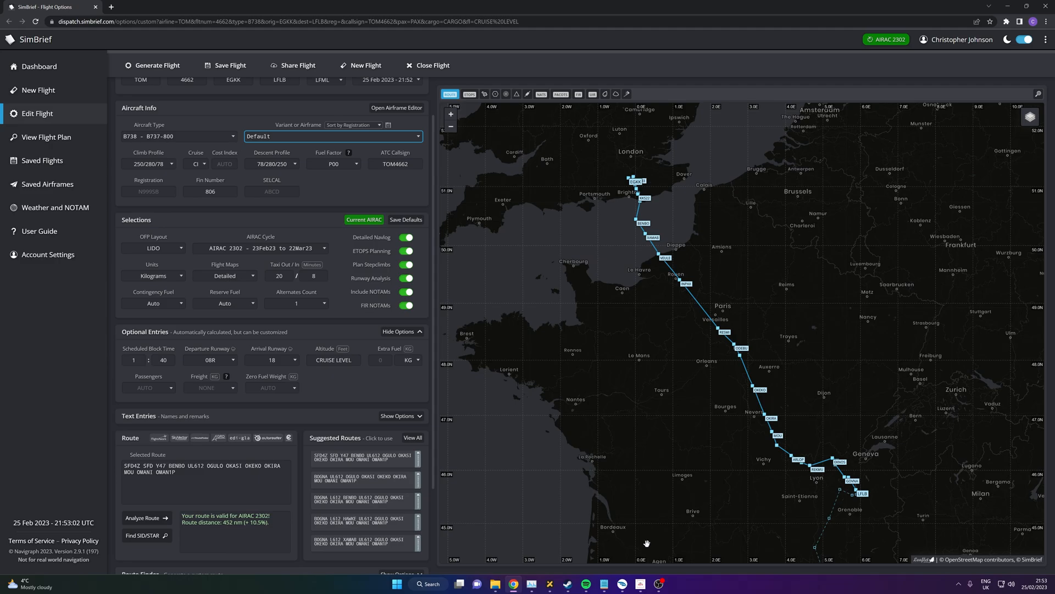
mouse_move(631, 554)
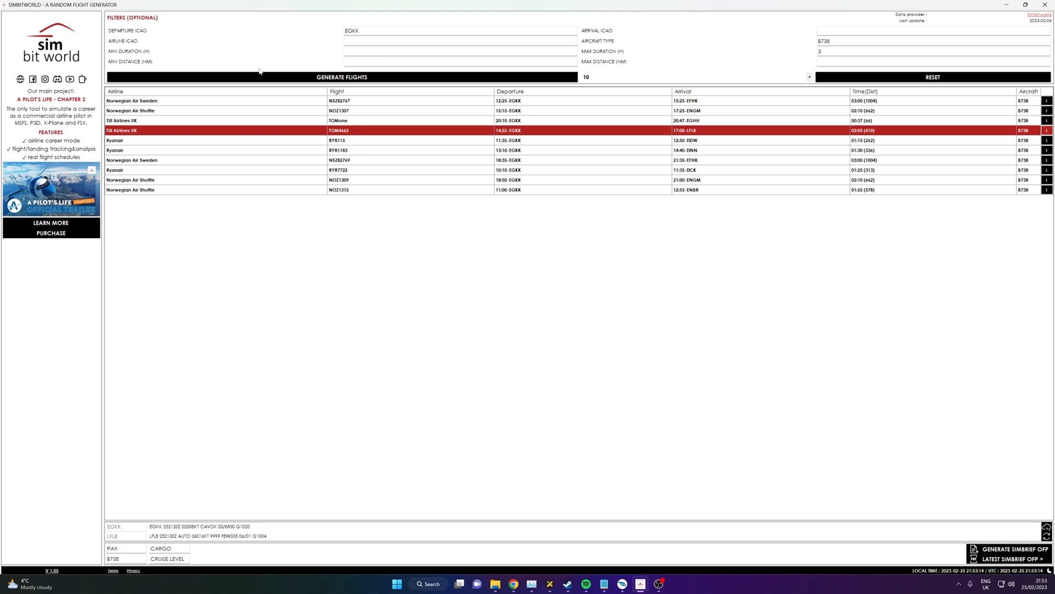
mouse_move(853, 50)
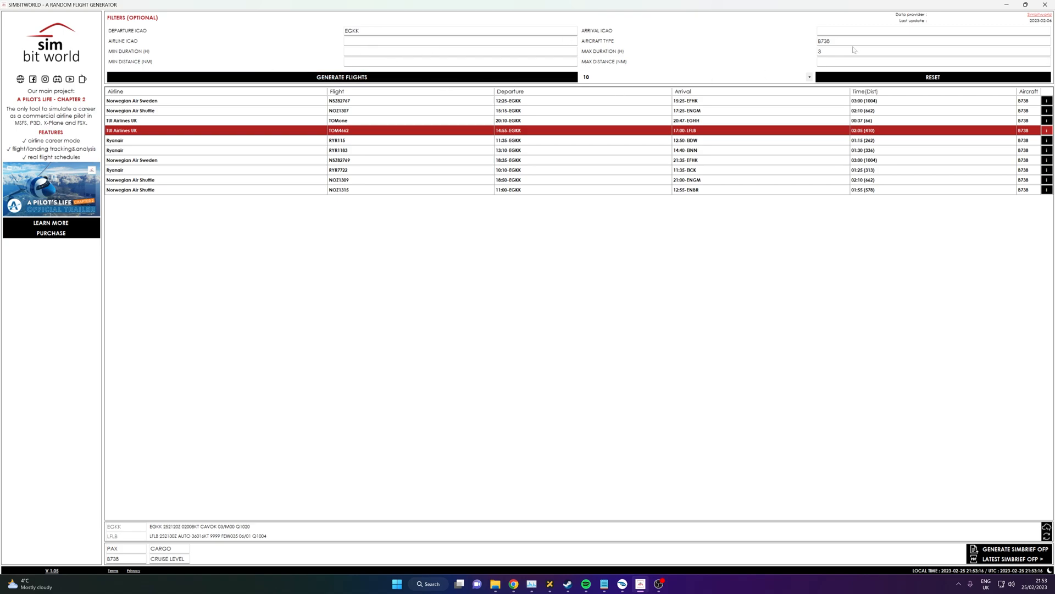